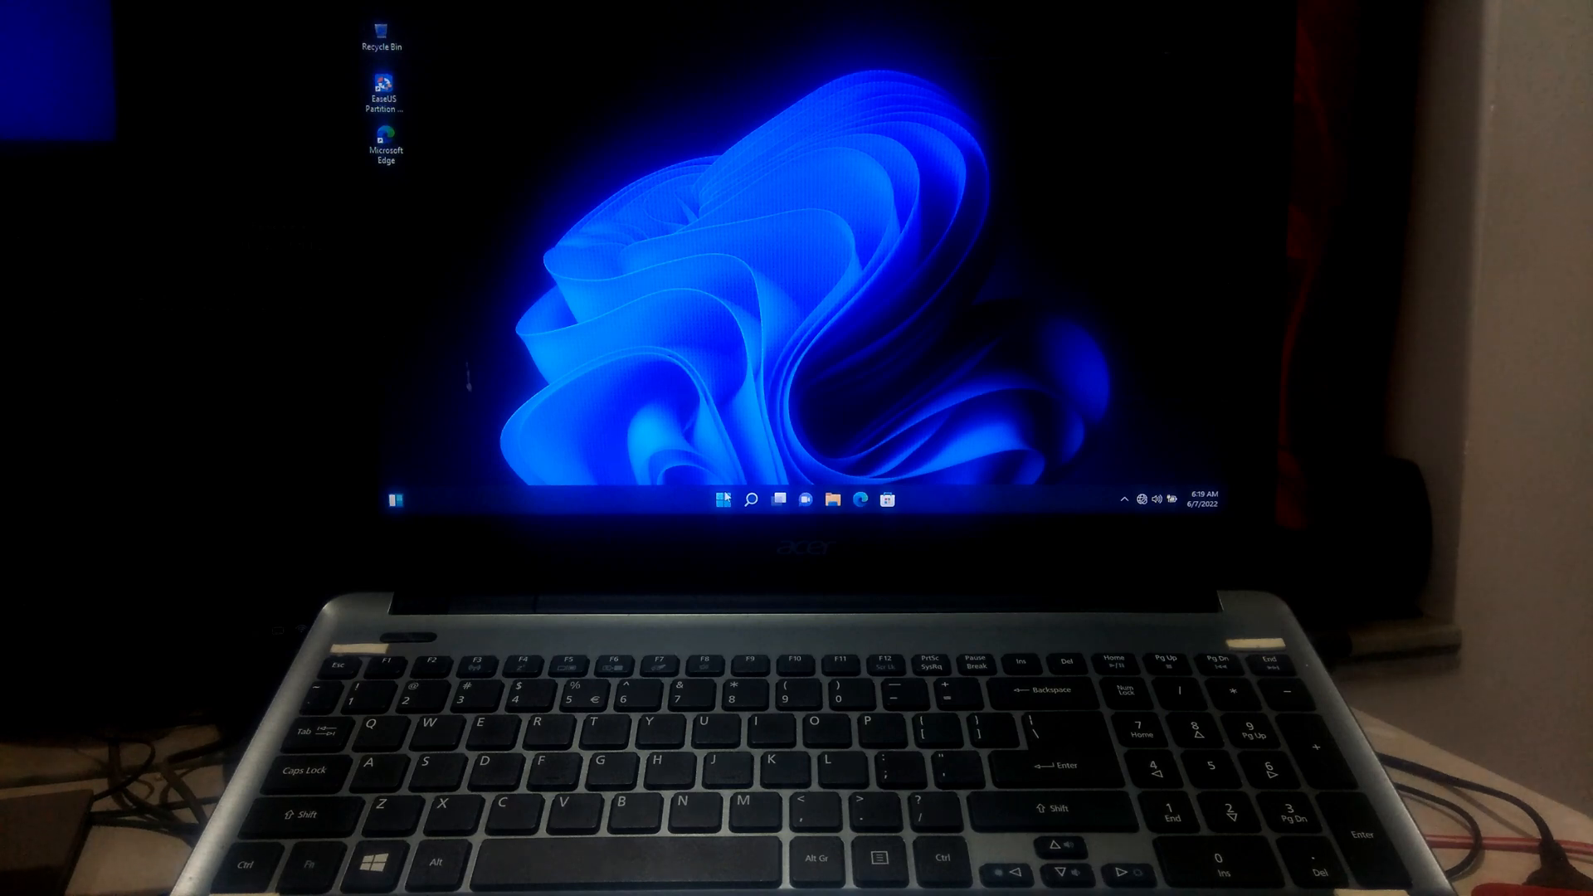
Step: Search Windows for 'advance' to reach the advanced system settings
click(752, 499)
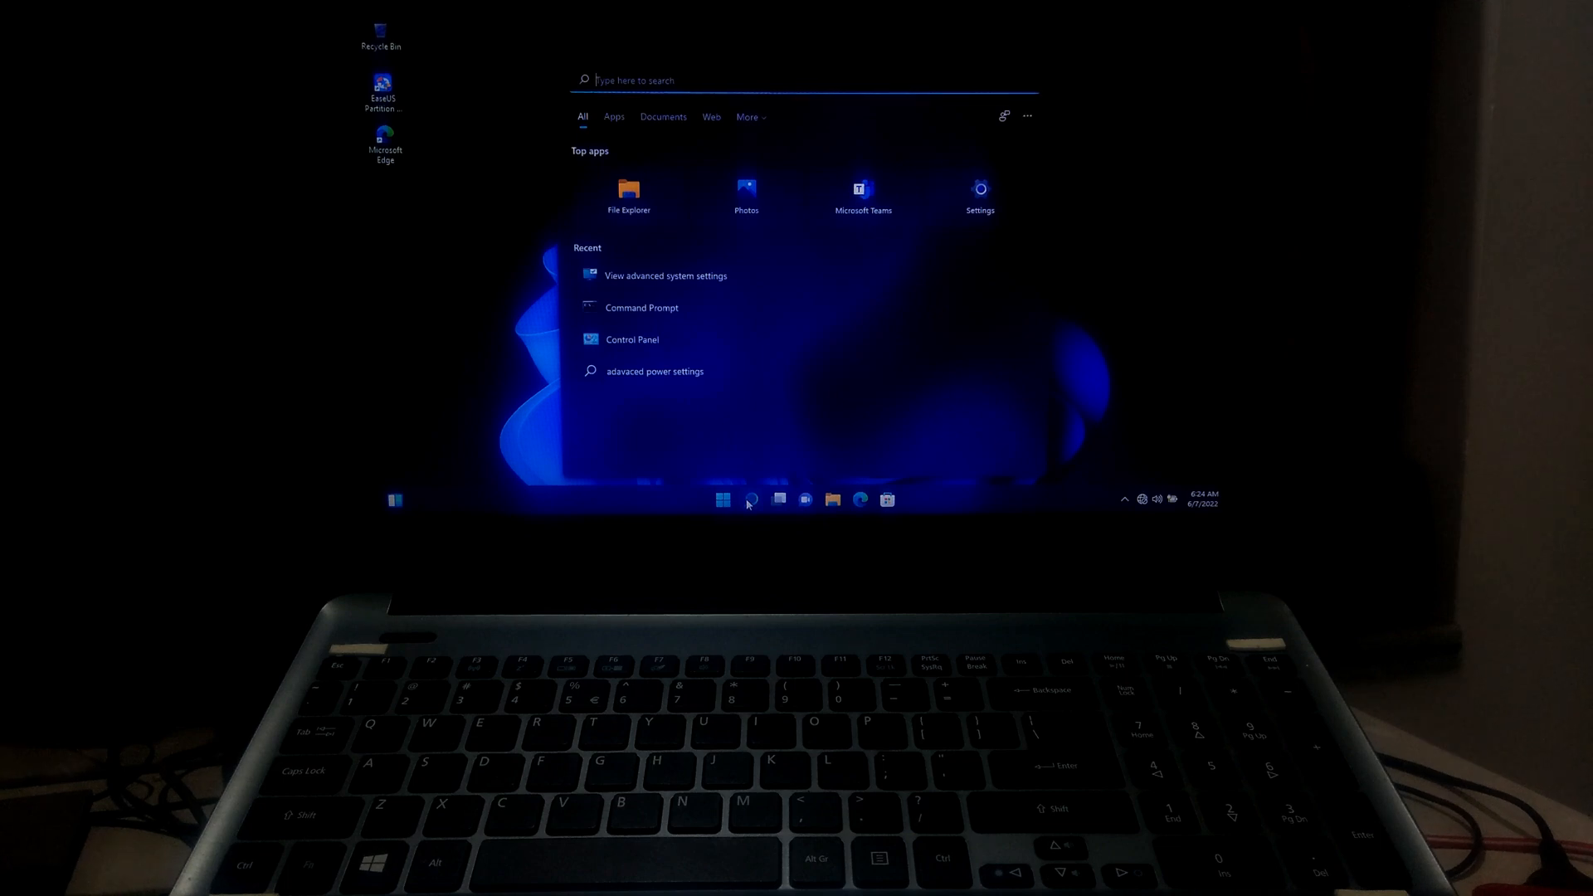
text(advance)
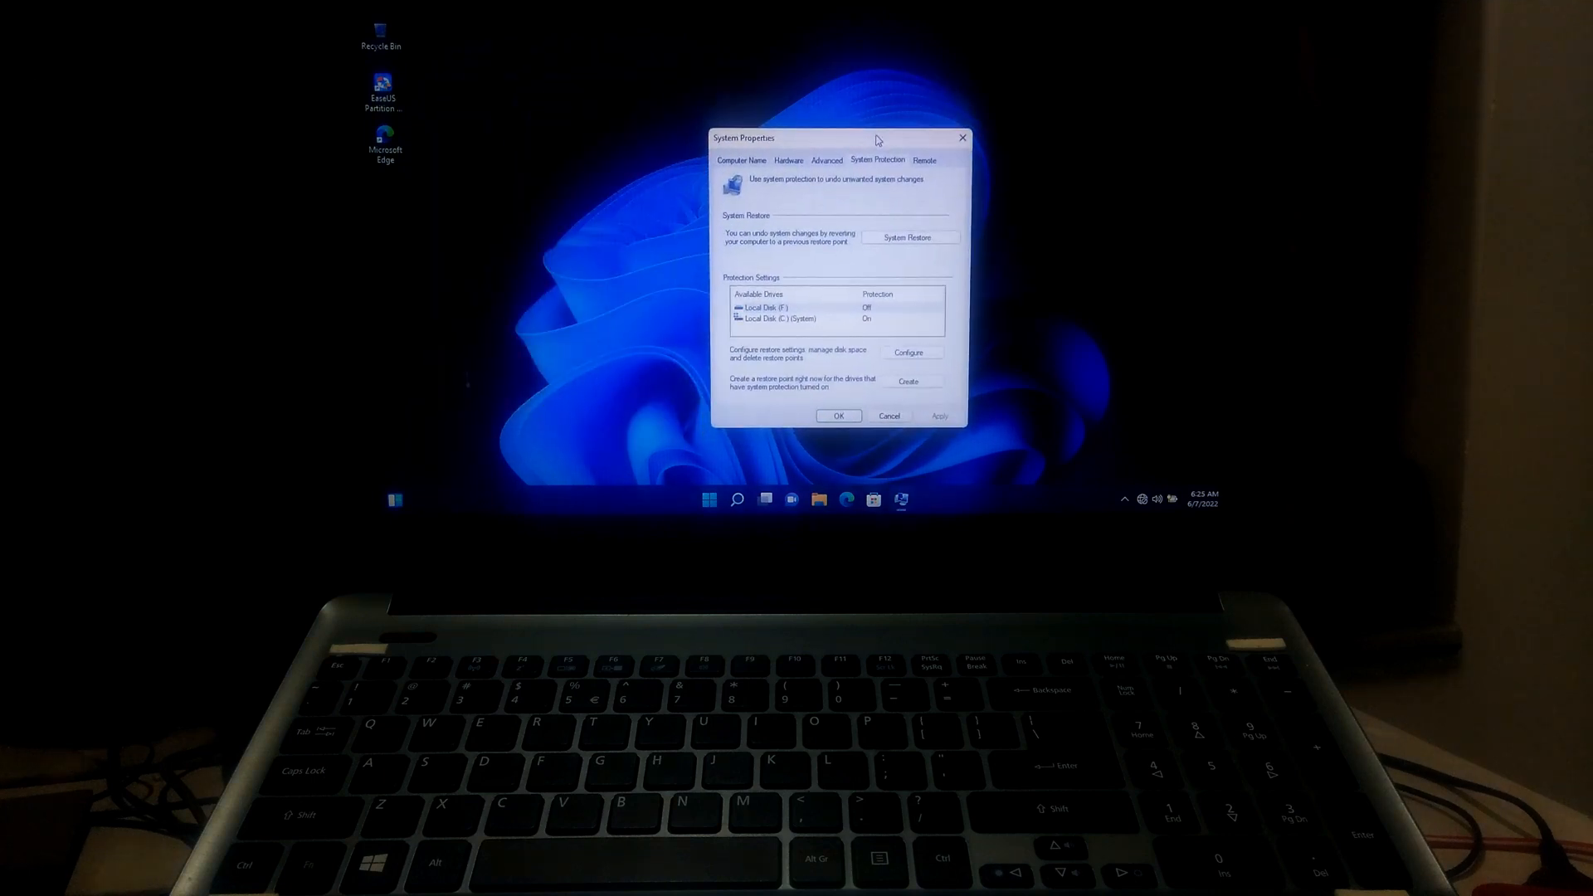
Step: Start System Restore and proceed with 'My Restore Point' selected
click(803, 319)
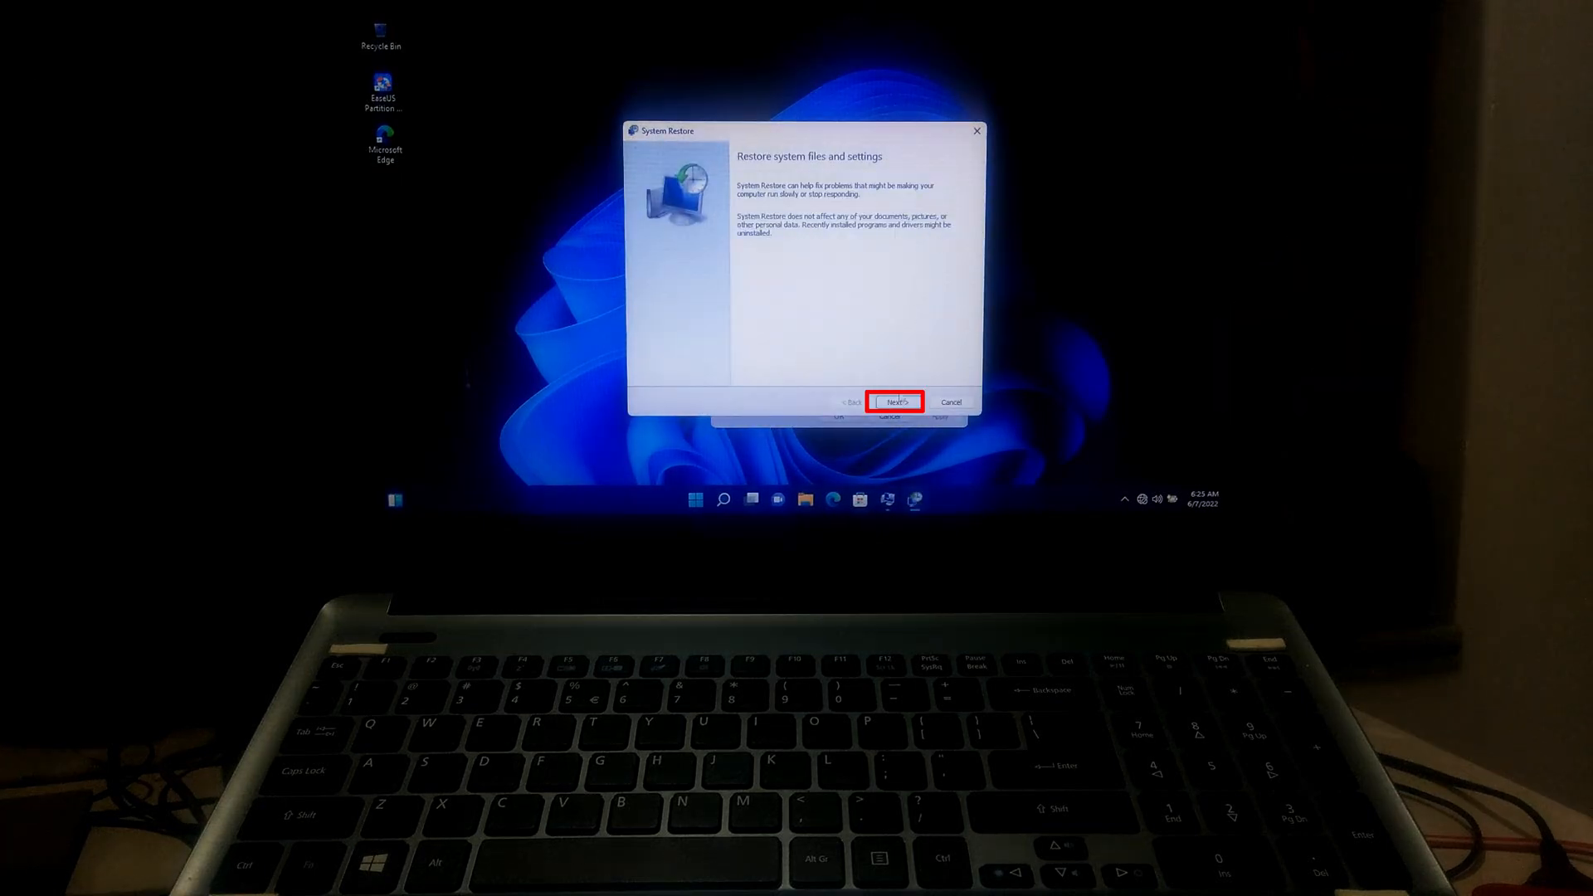
click(896, 402)
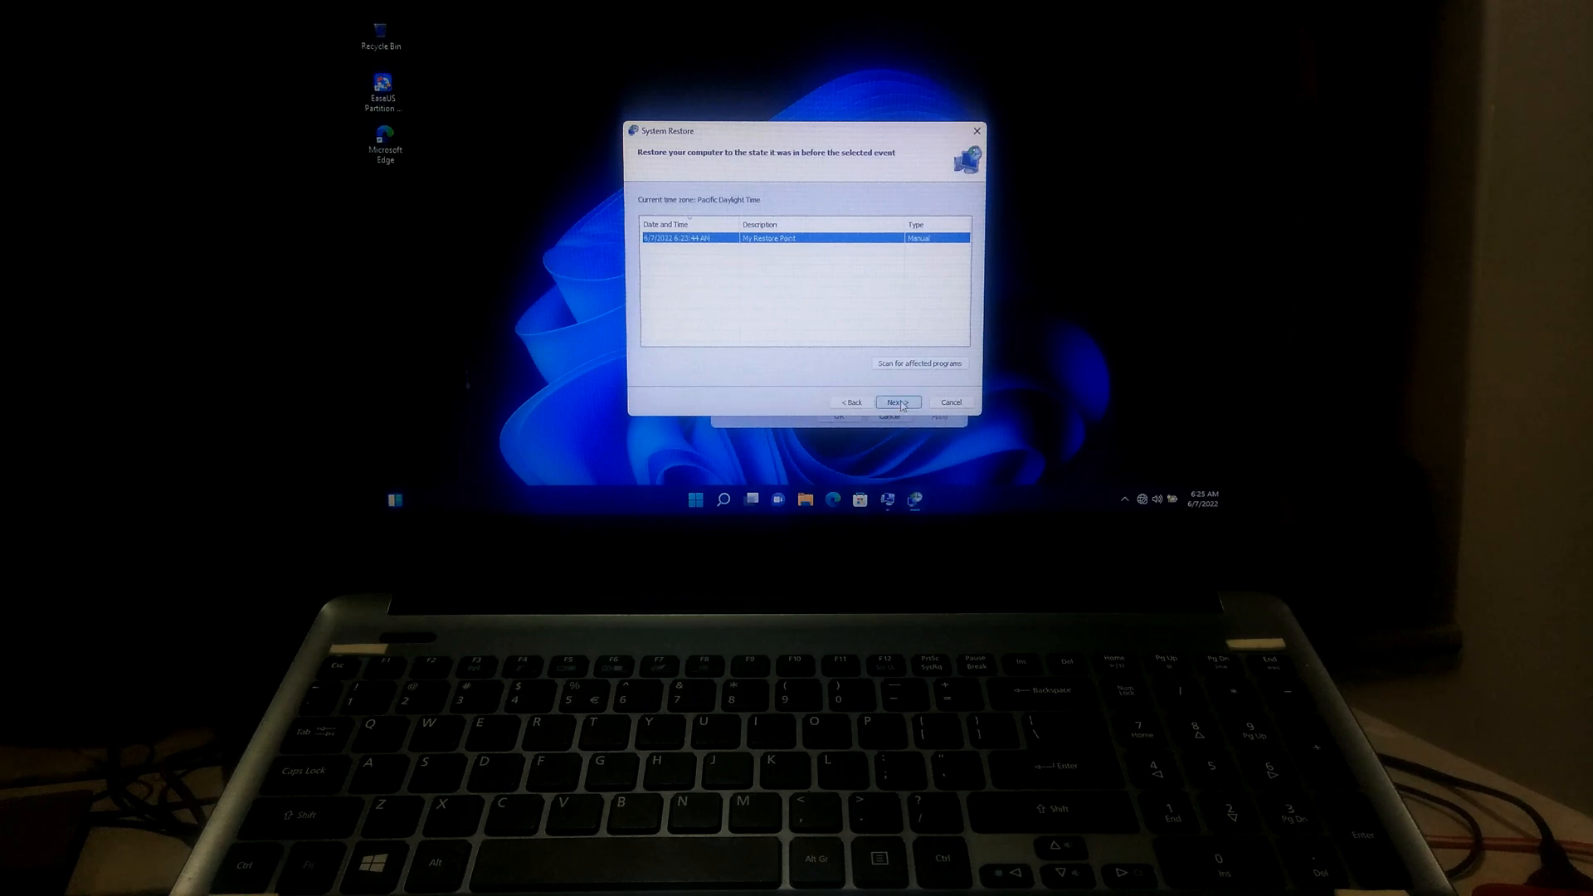
click(897, 402)
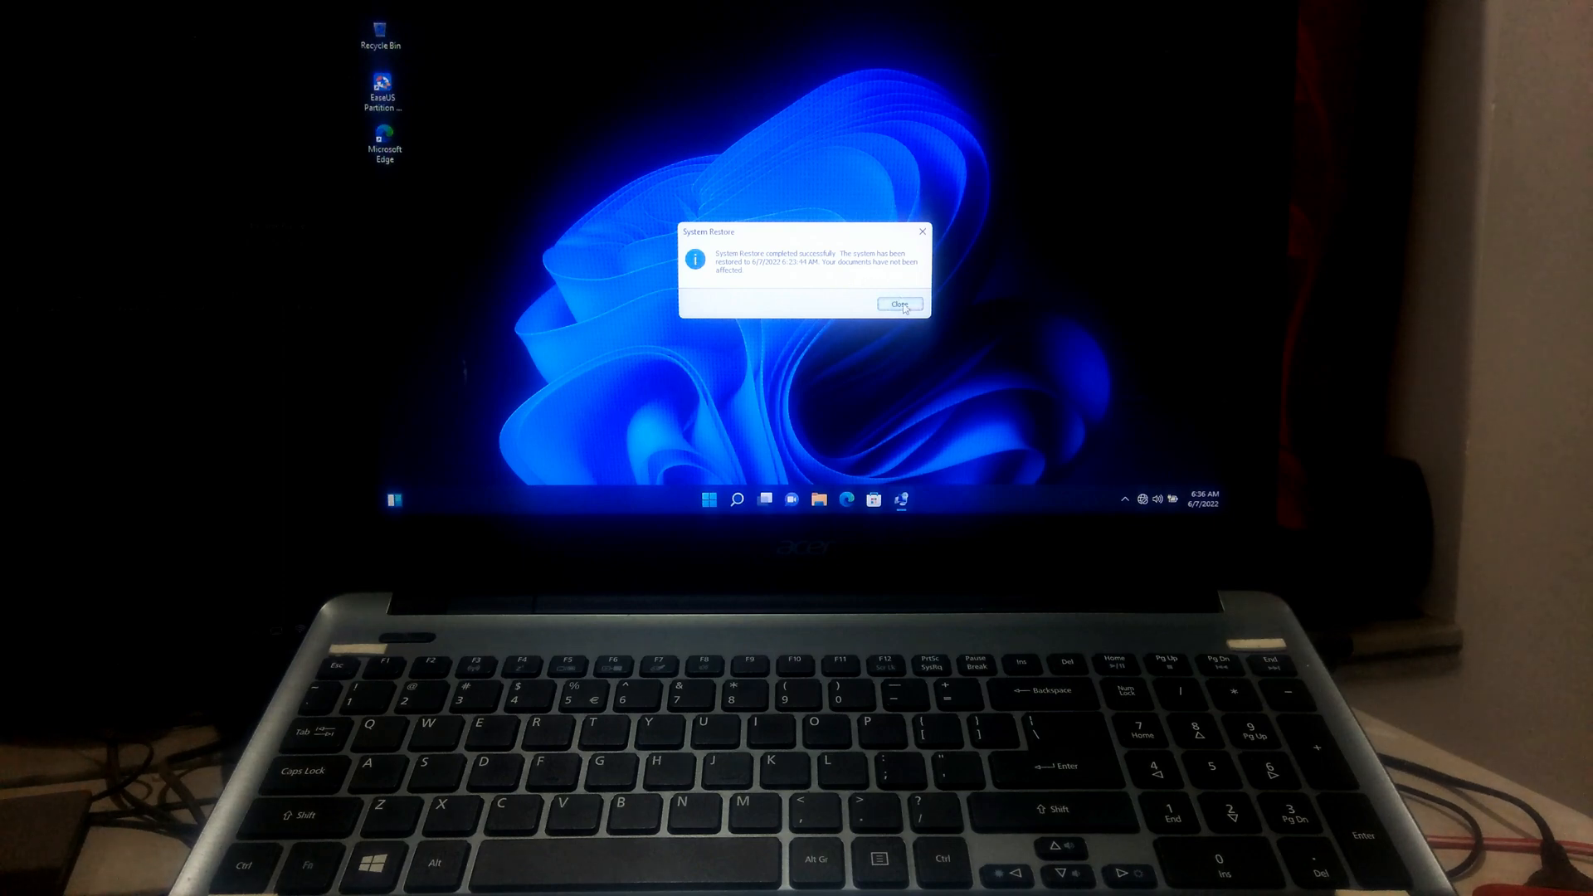
Step: Close the System Restore completion message
click(899, 304)
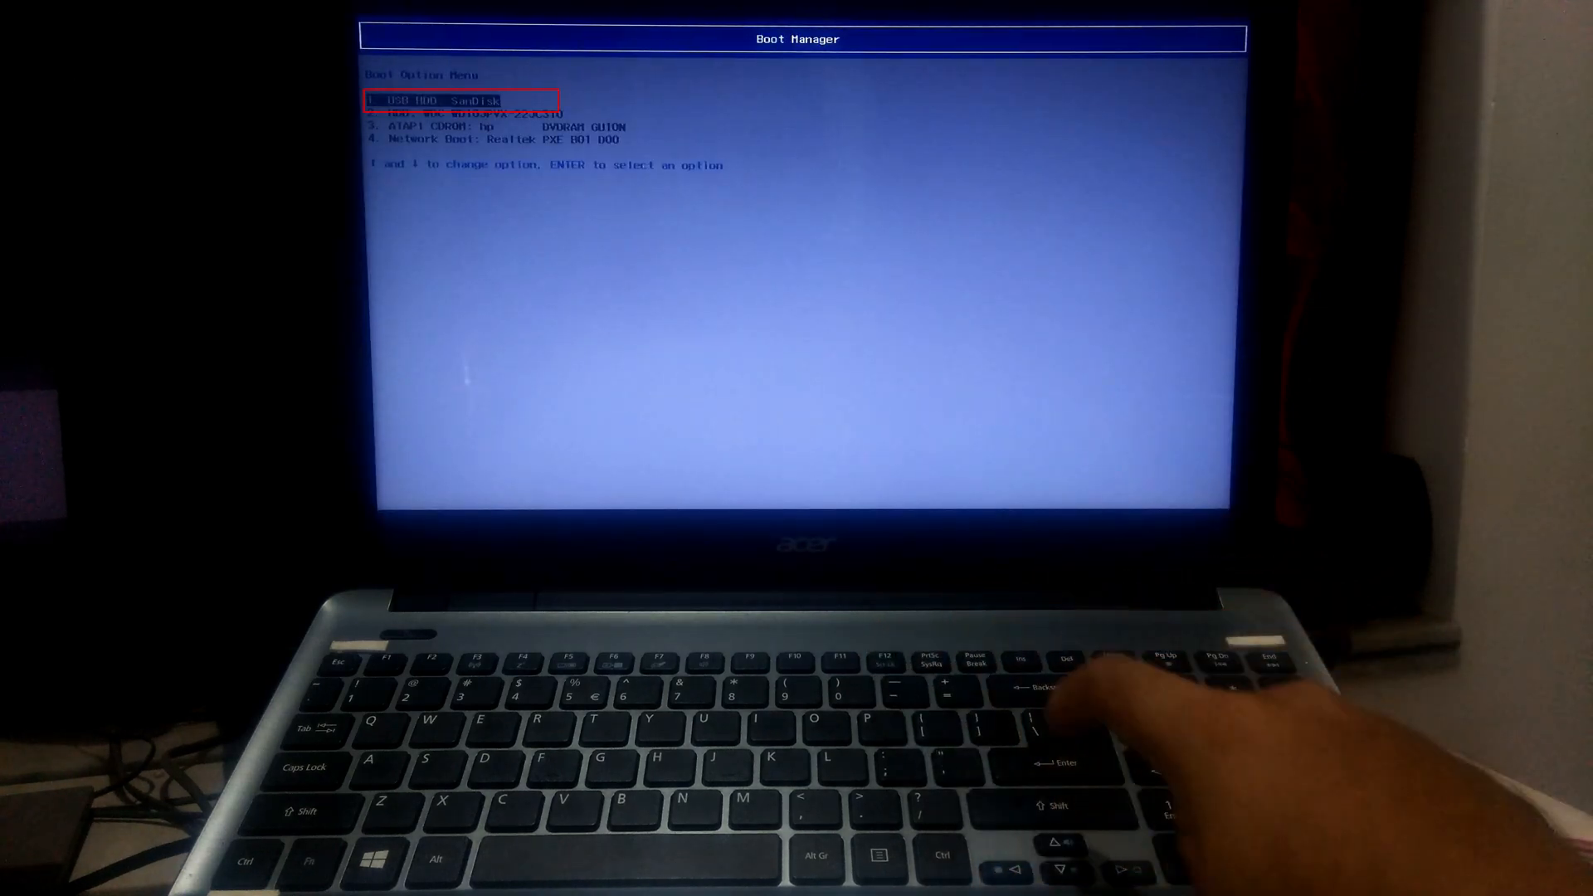
Step: Boot the laptop from the USB HDD: SanDisk entry in Boot Manager
key(Down)
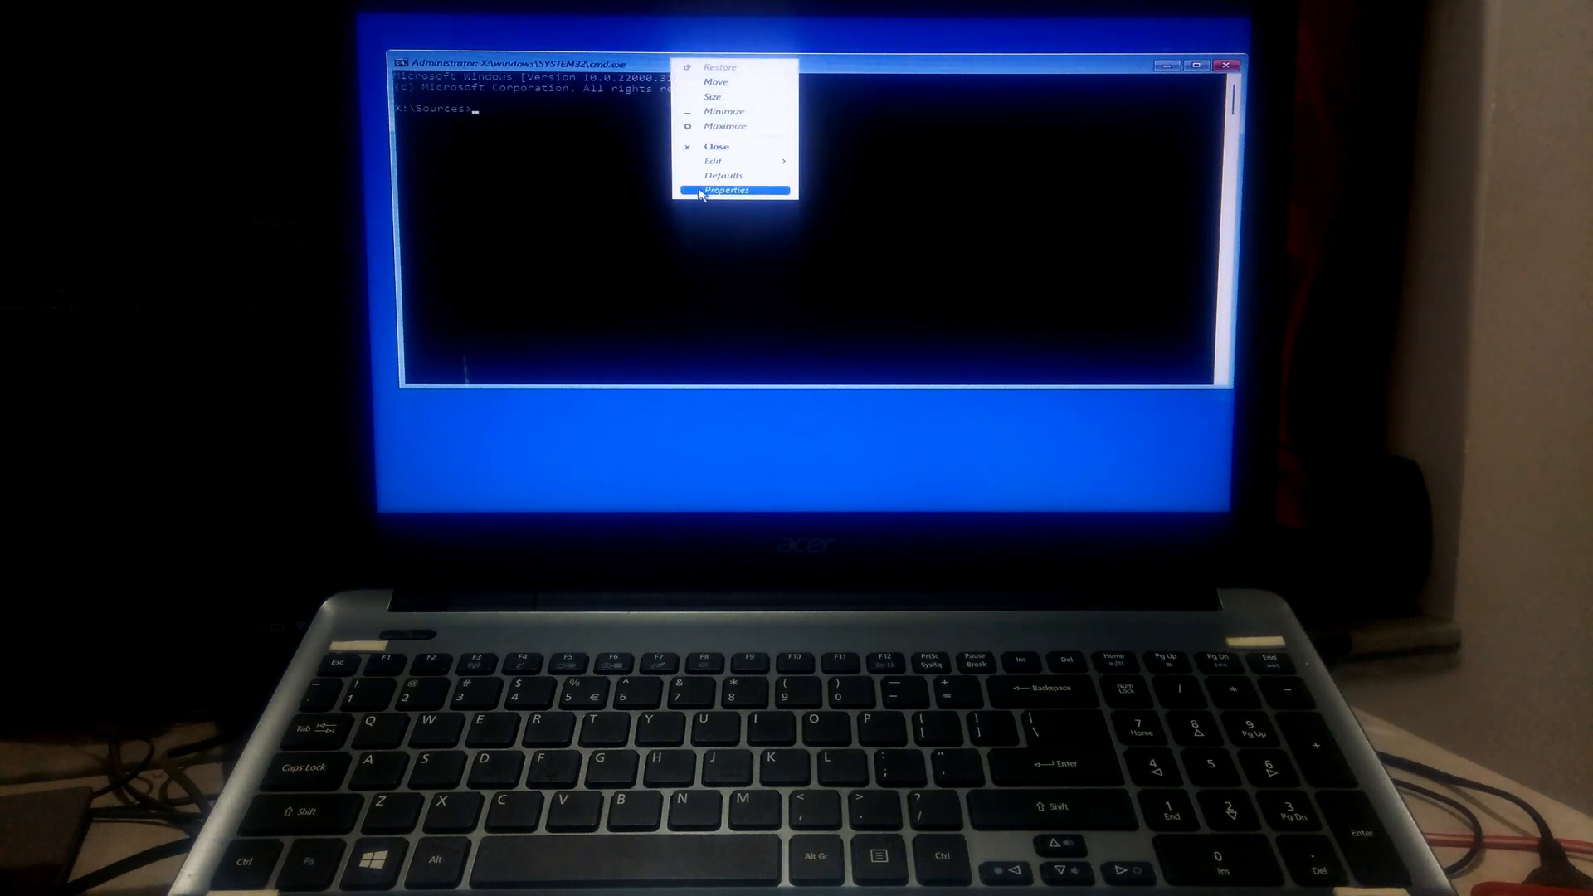
Step: Enlarge the console font, run chkdsk on the drive and exit back to recovery options
click(727, 189)
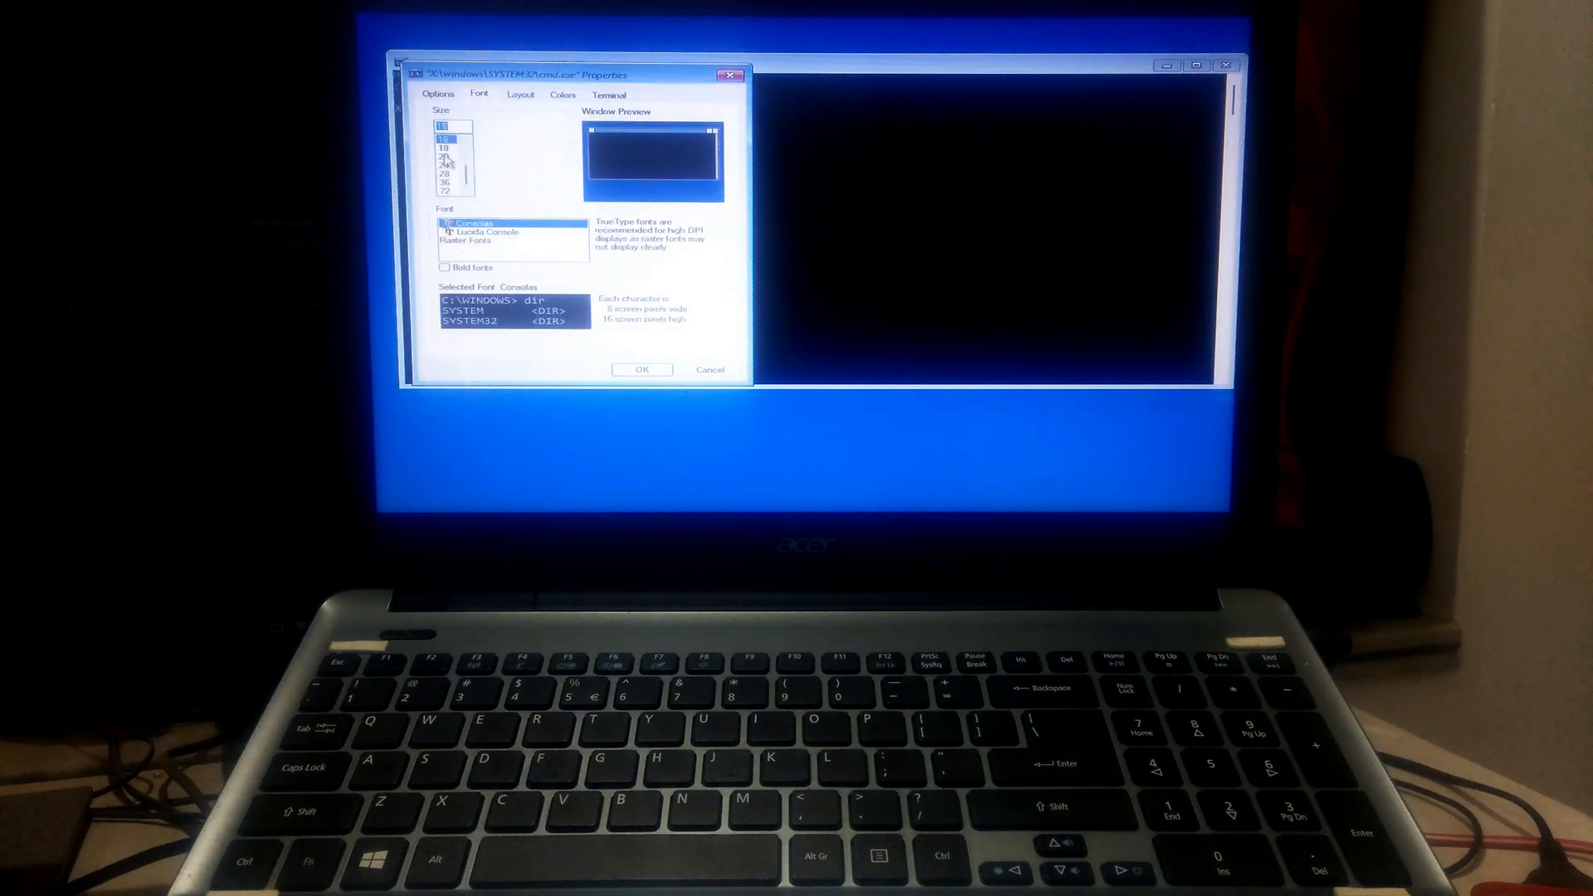
click(641, 368)
text(ex)
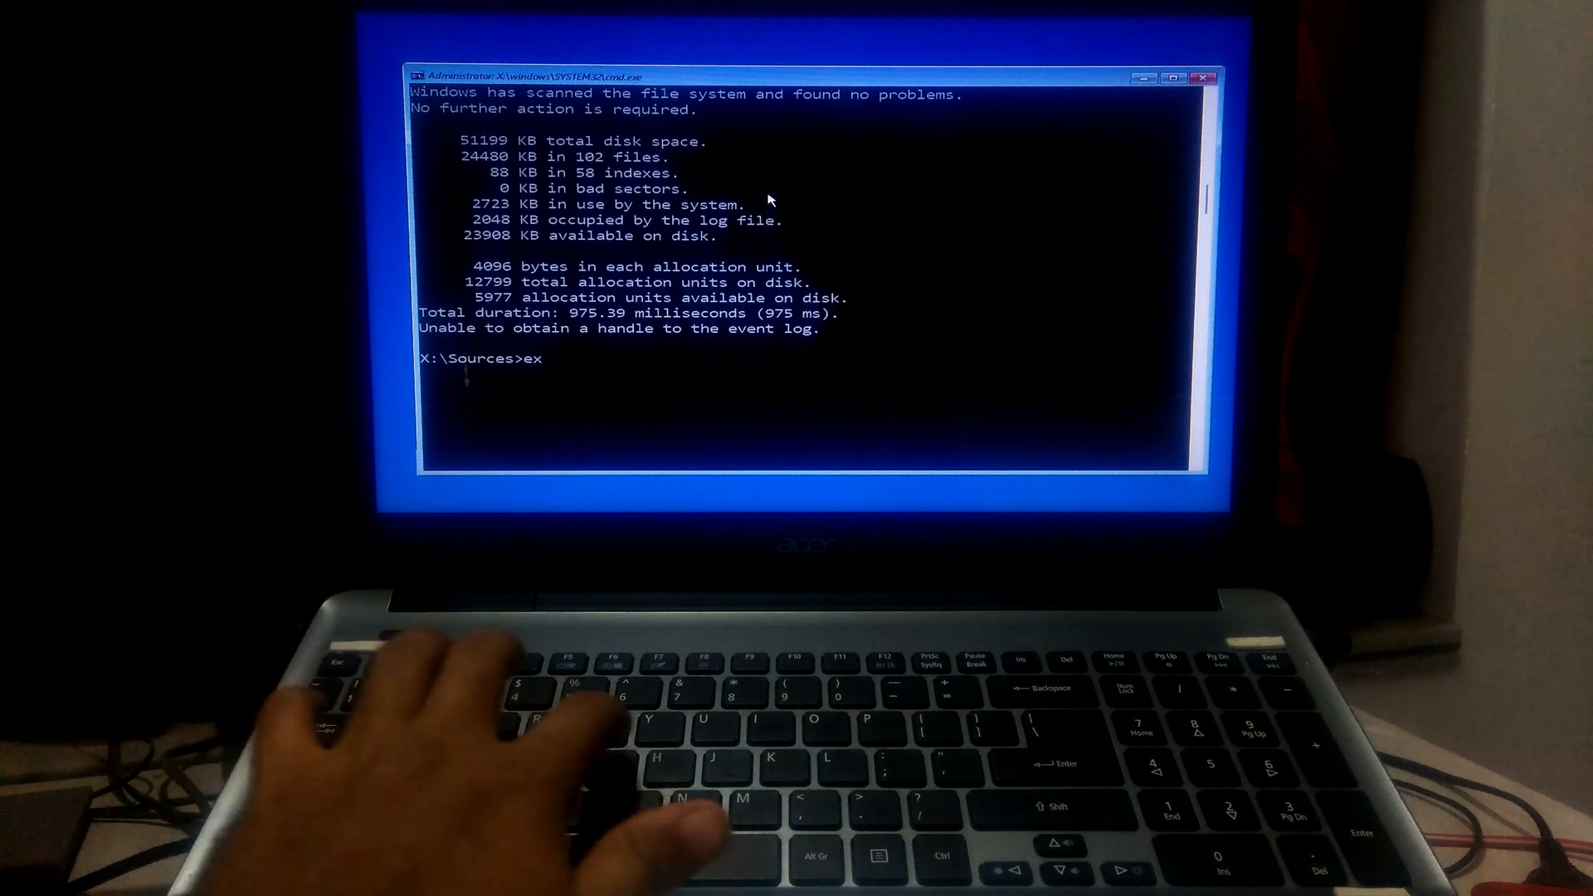
text(it)
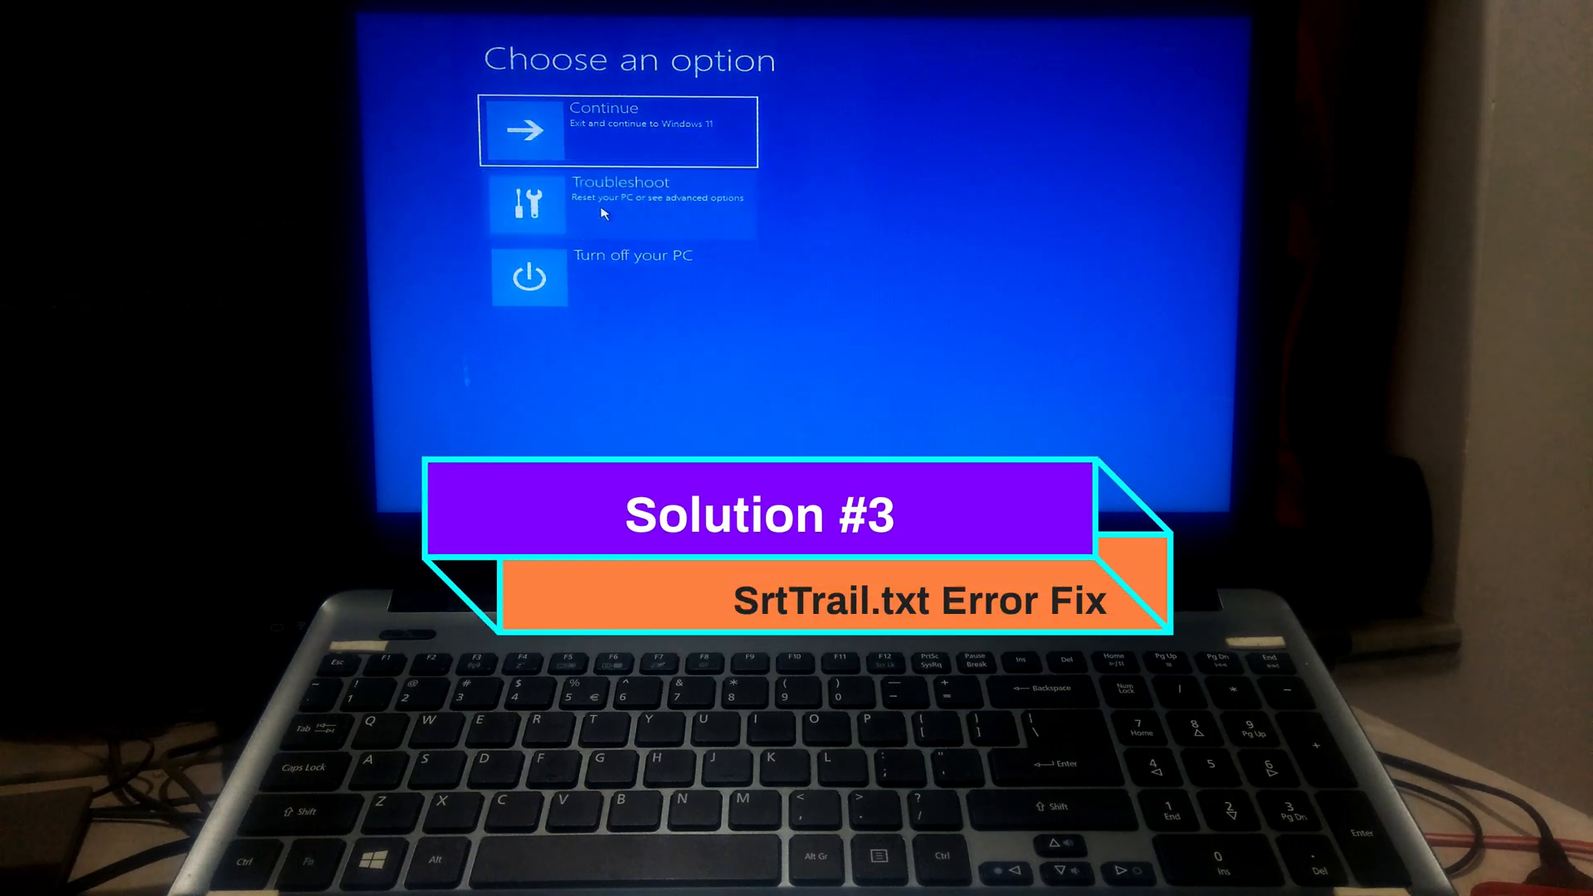
Step: Reach a recovery Command Prompt through Troubleshoot > Advanced options
click(618, 203)
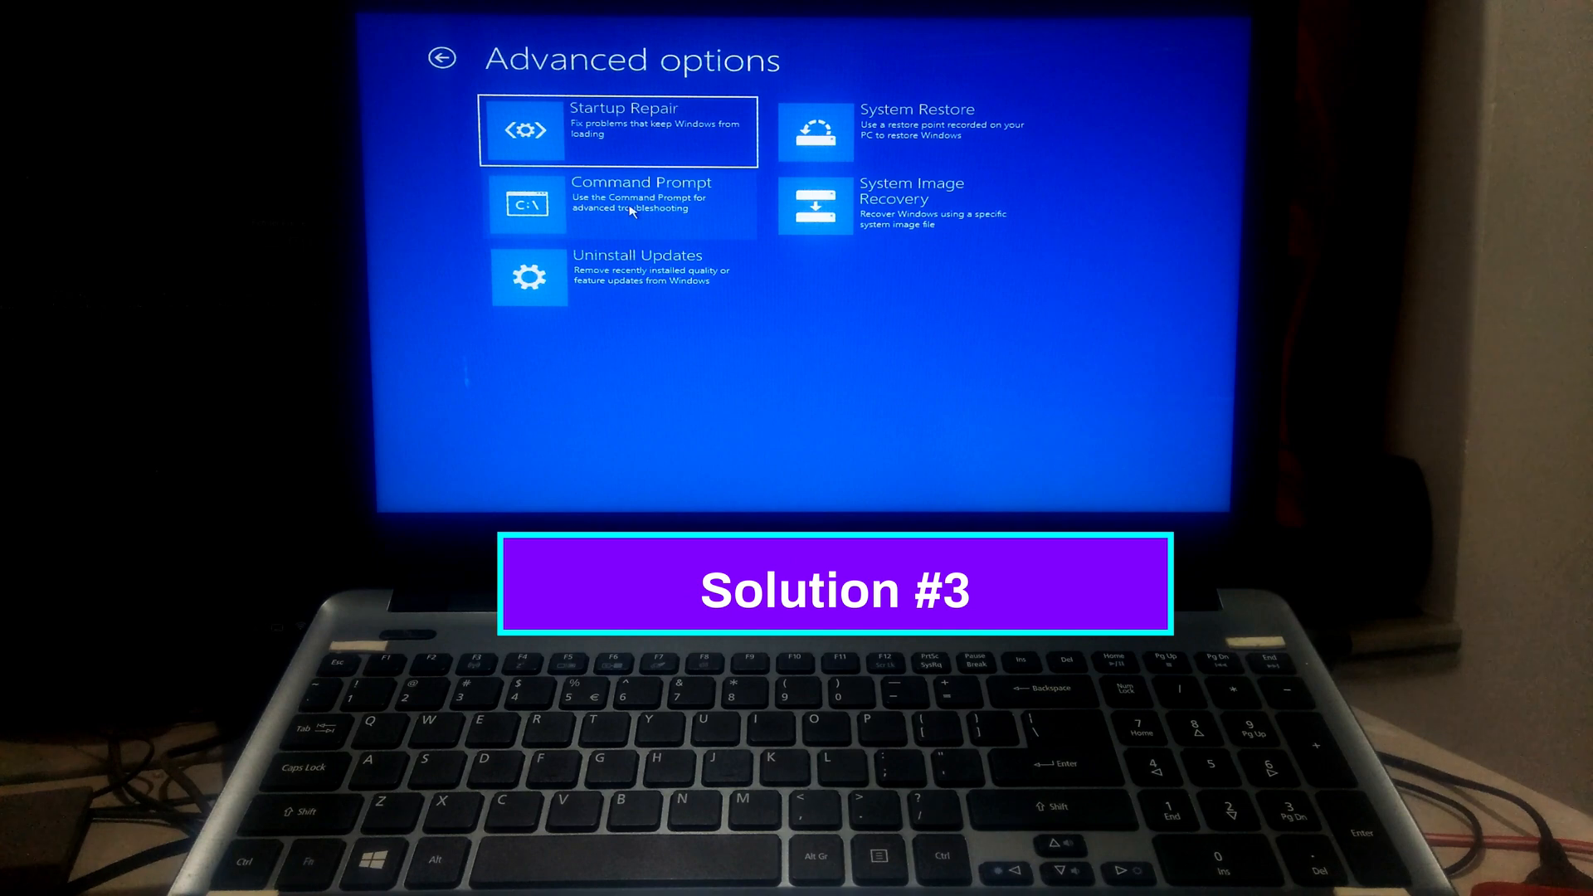
click(640, 206)
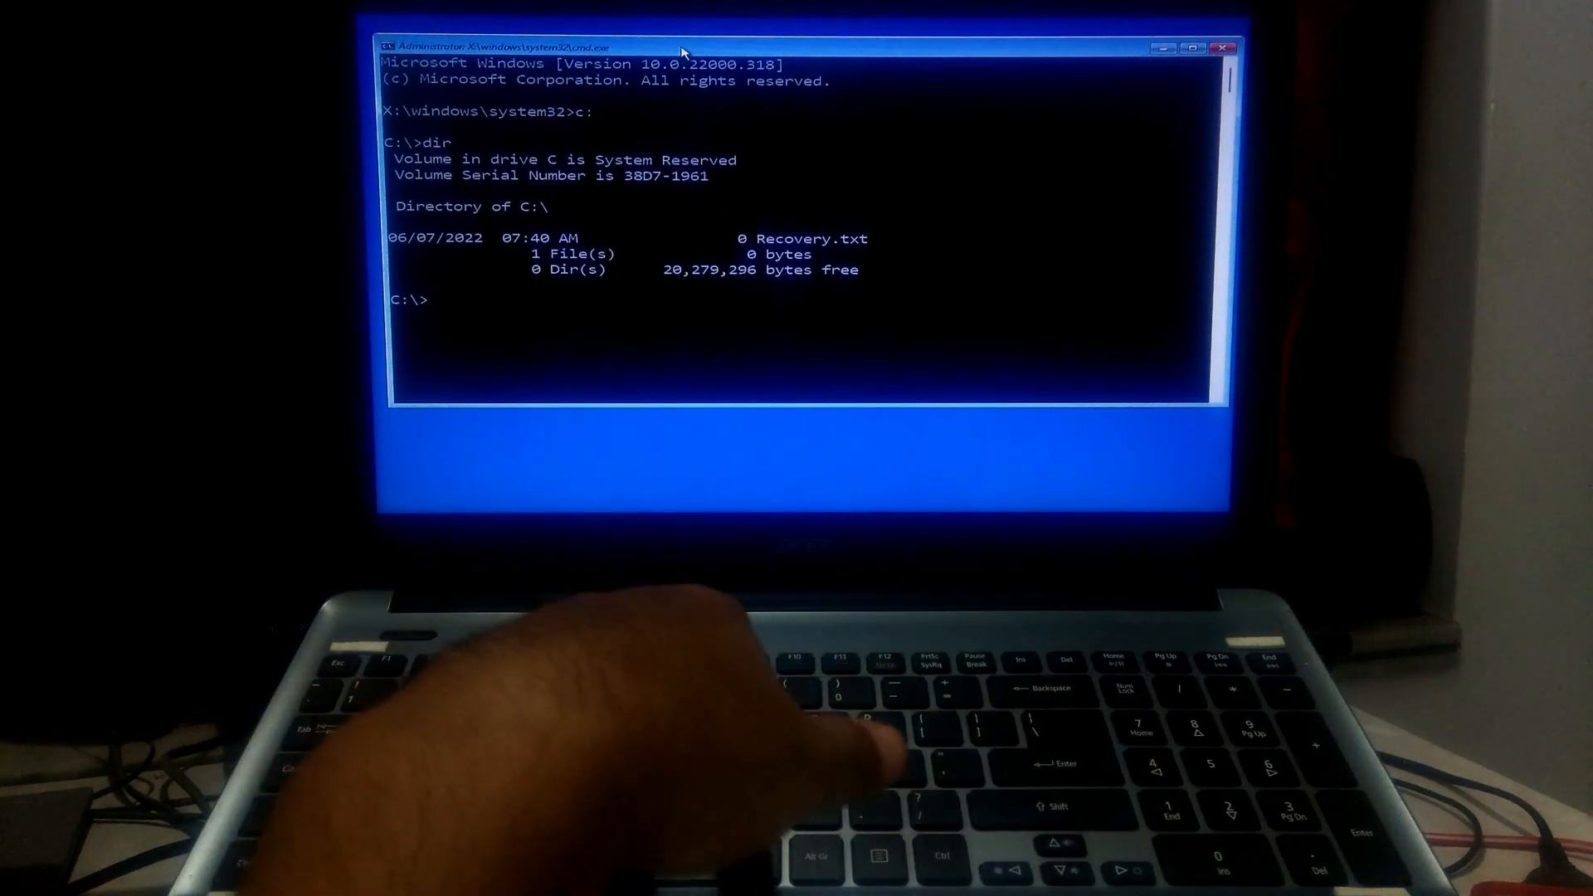
Step: List drives D: and E:, then begin changing to the Windows drive F:
text(d:)
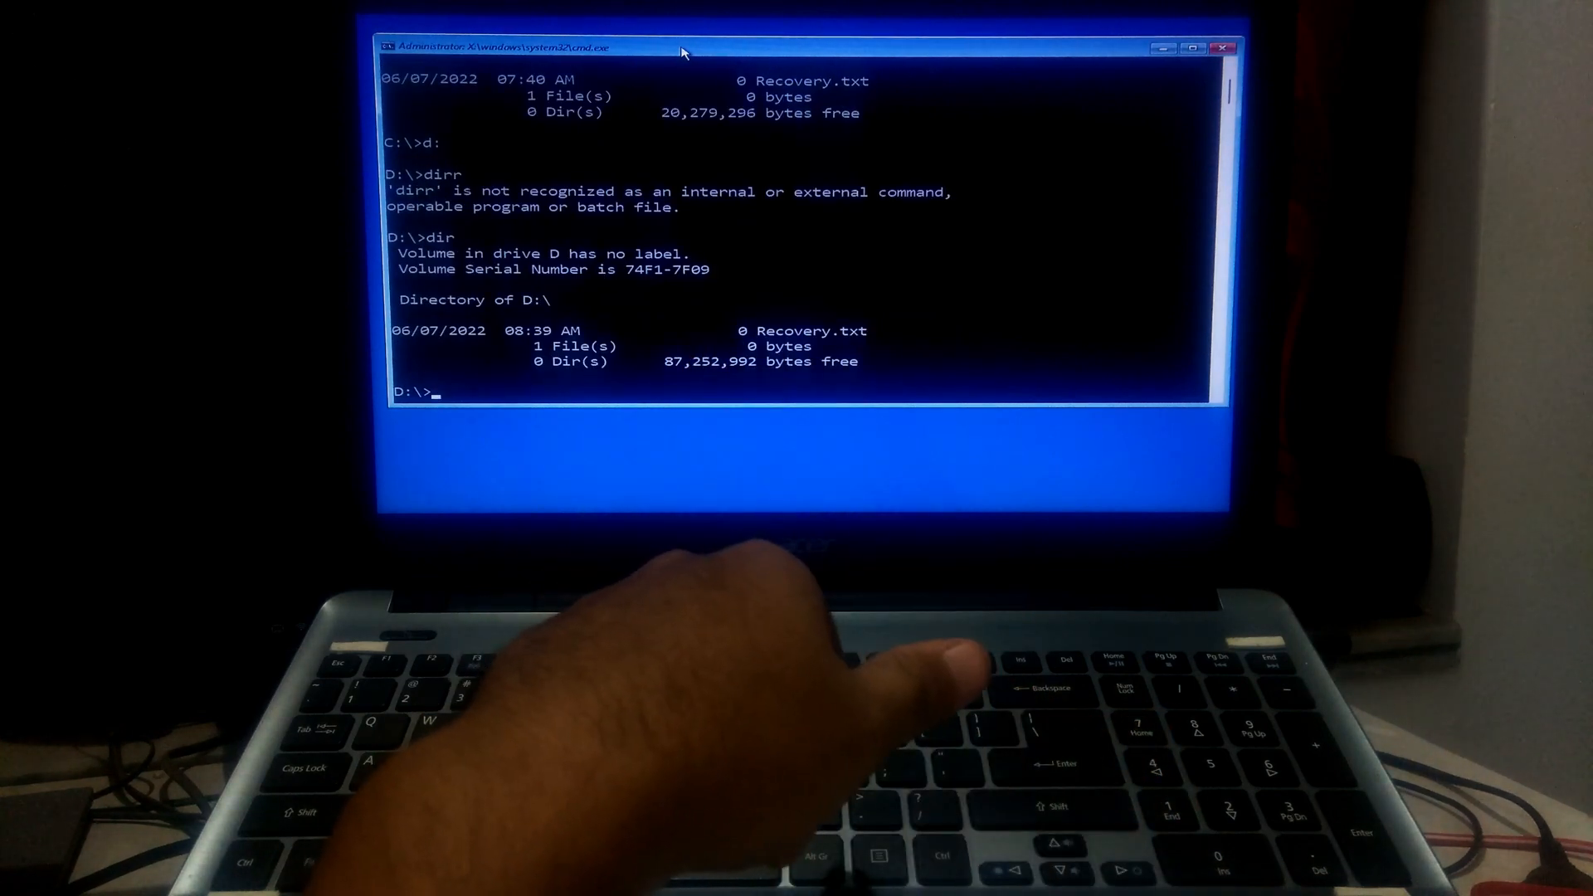
text(e:)
text(dir)
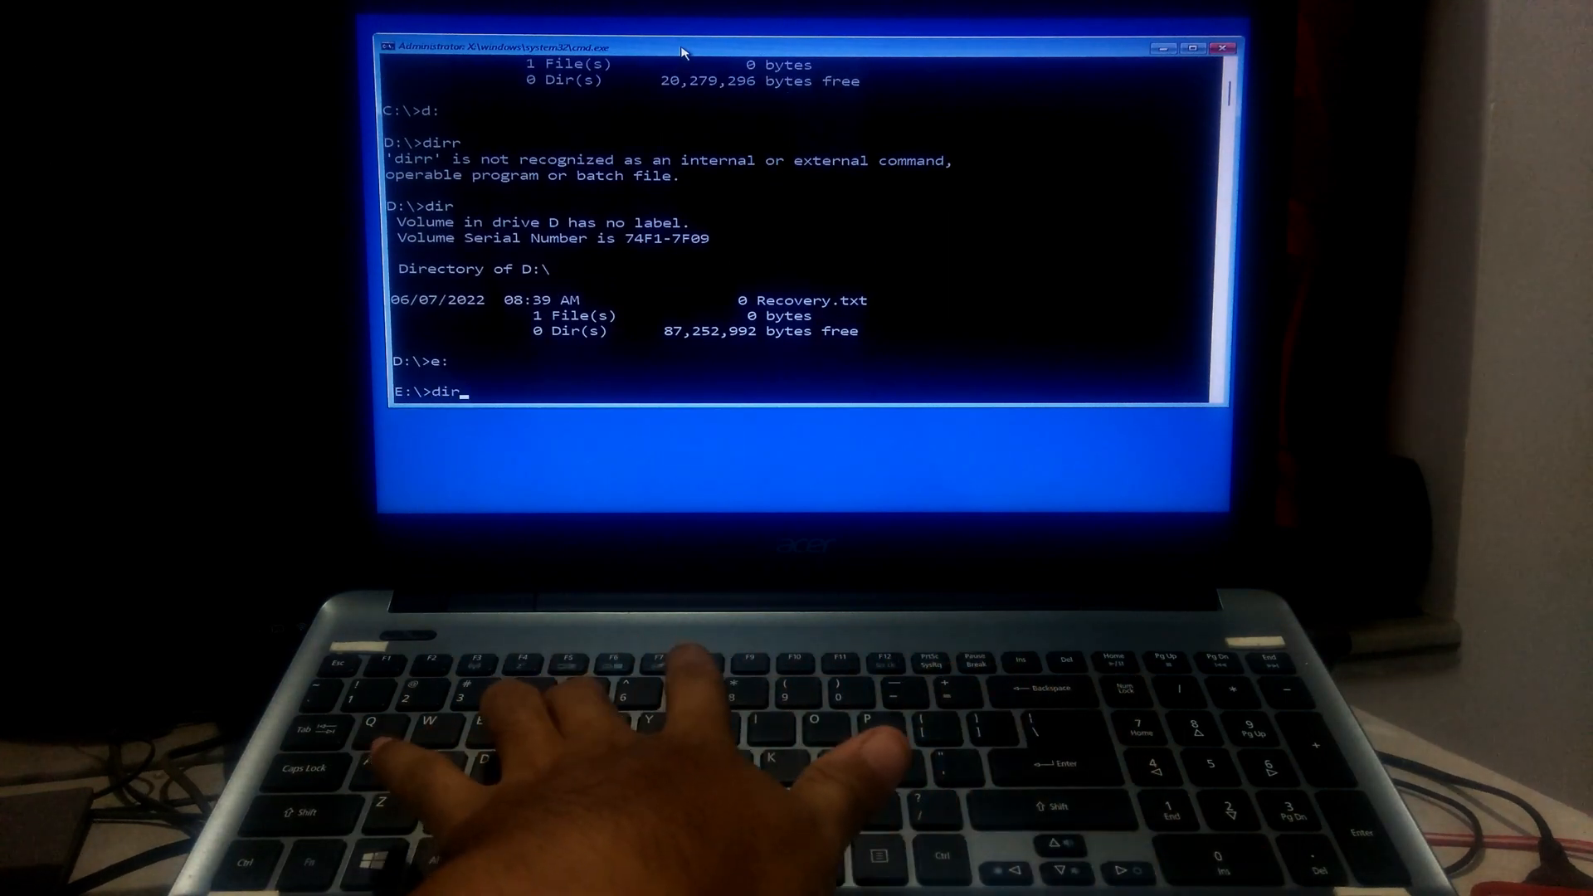
key(Enter)
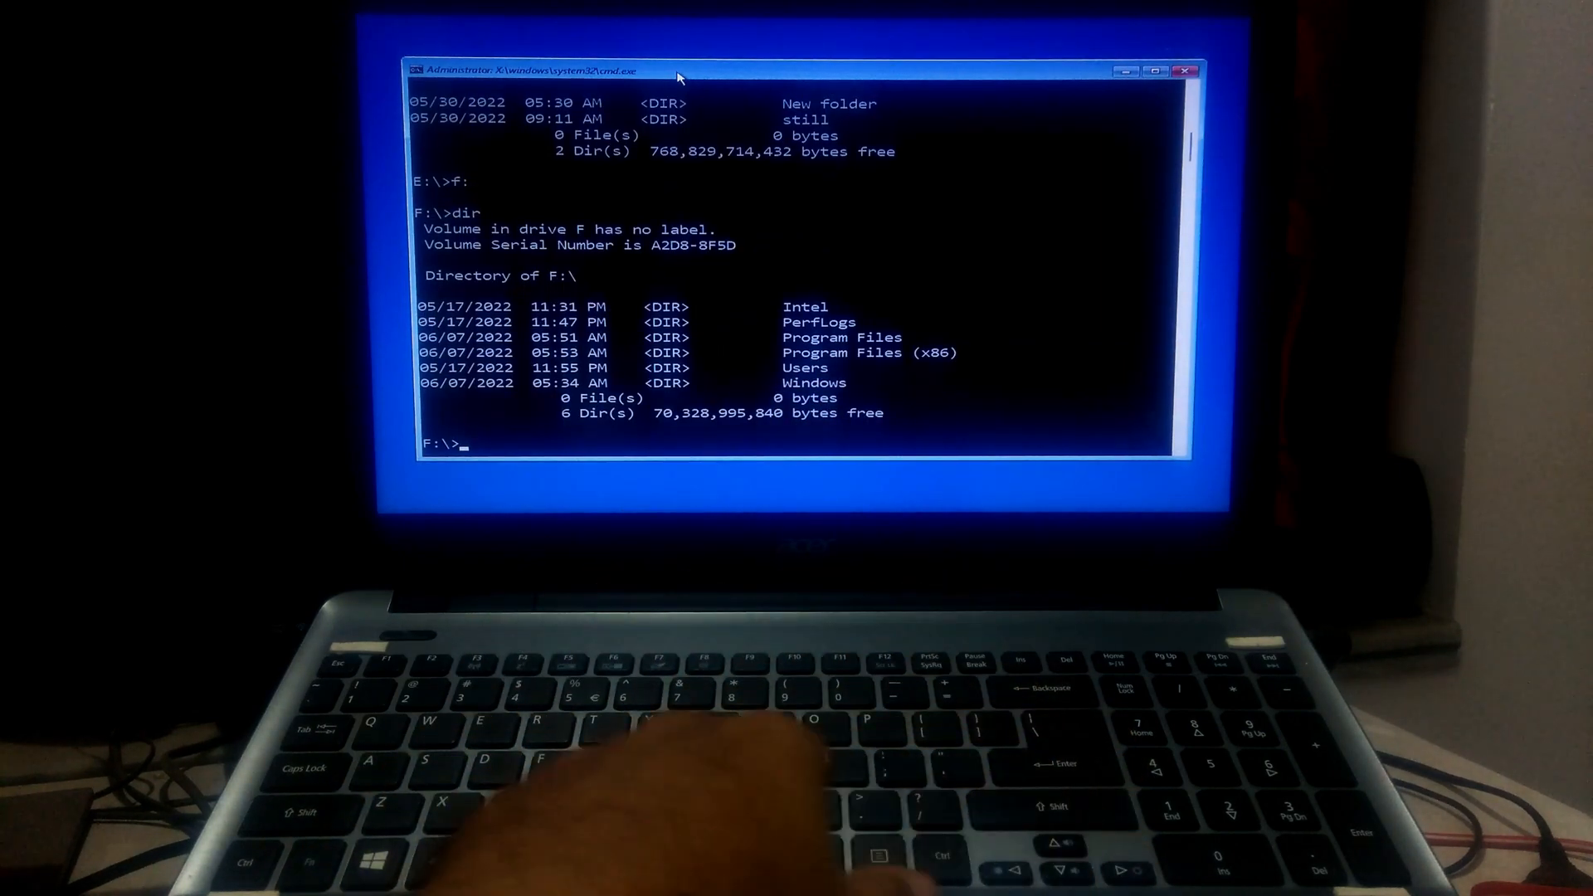
text(cd F:\Windows\System32\Lo)
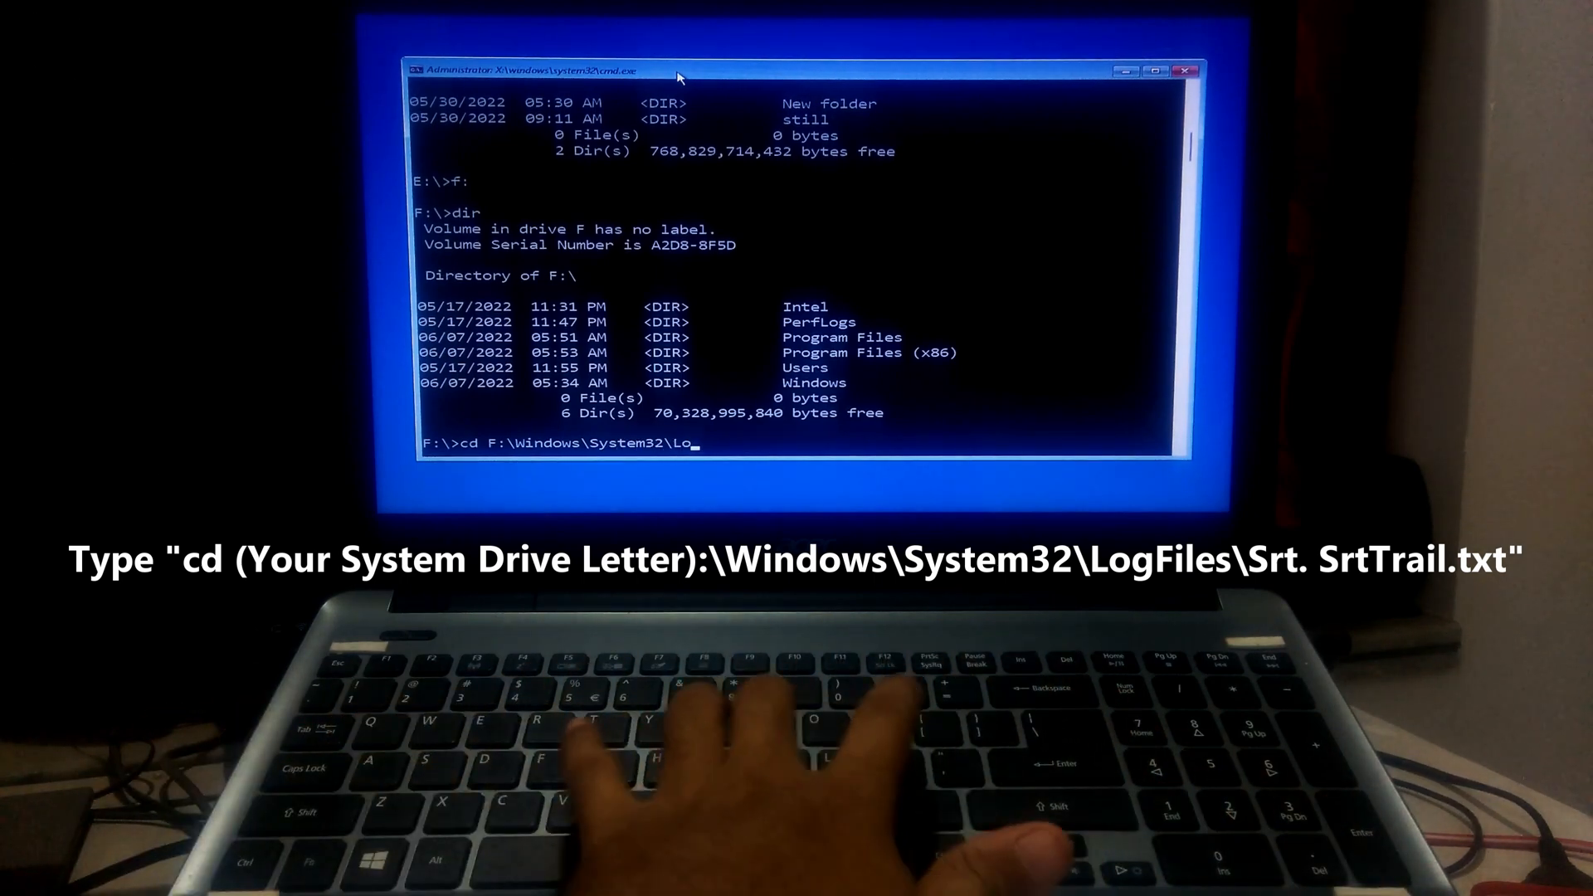
Step: Change into F:\Windows\System32\LogFiles and attempt cd srt
text(gFiles)
text(cd)
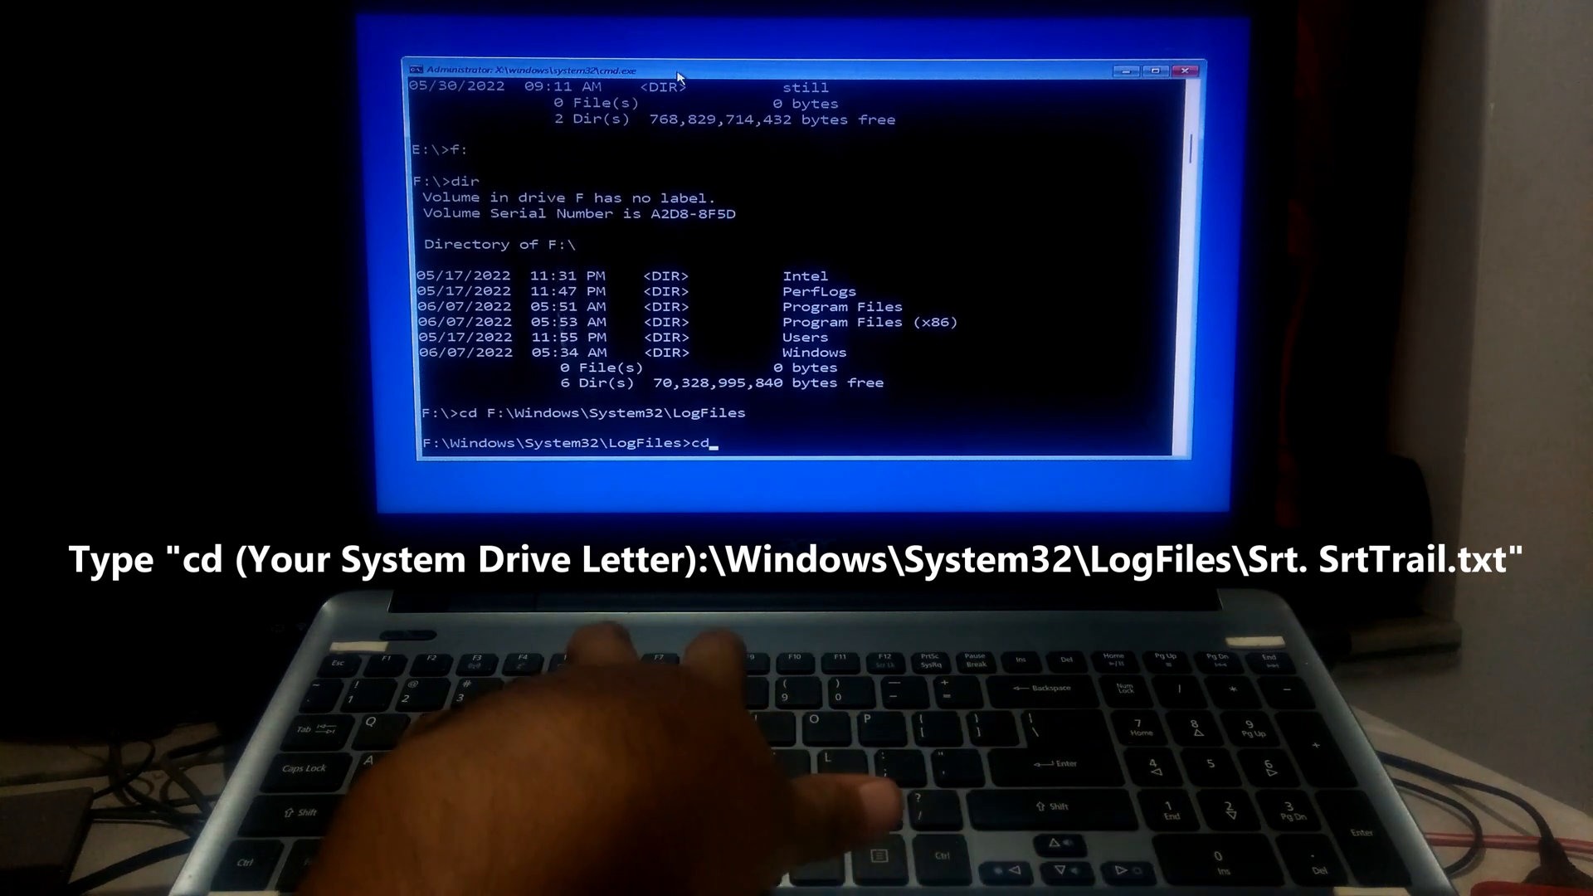
text(srt)
text(cd F:\Wi)
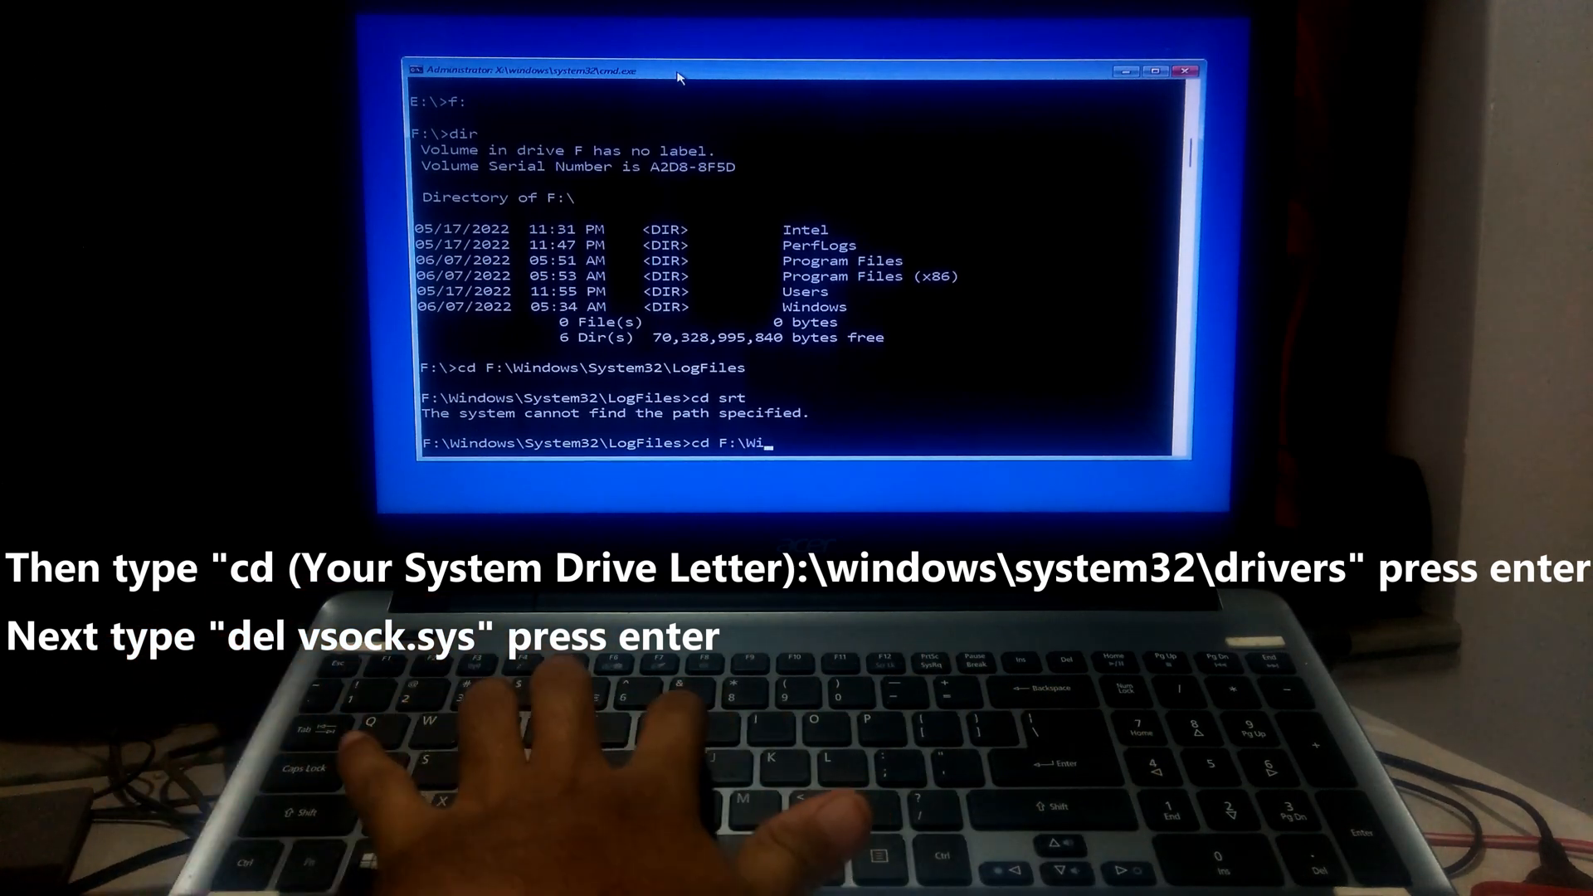
Step: Change into F:\Windows\System32\Drivers and enter del vsock.sys
text(ndows\)
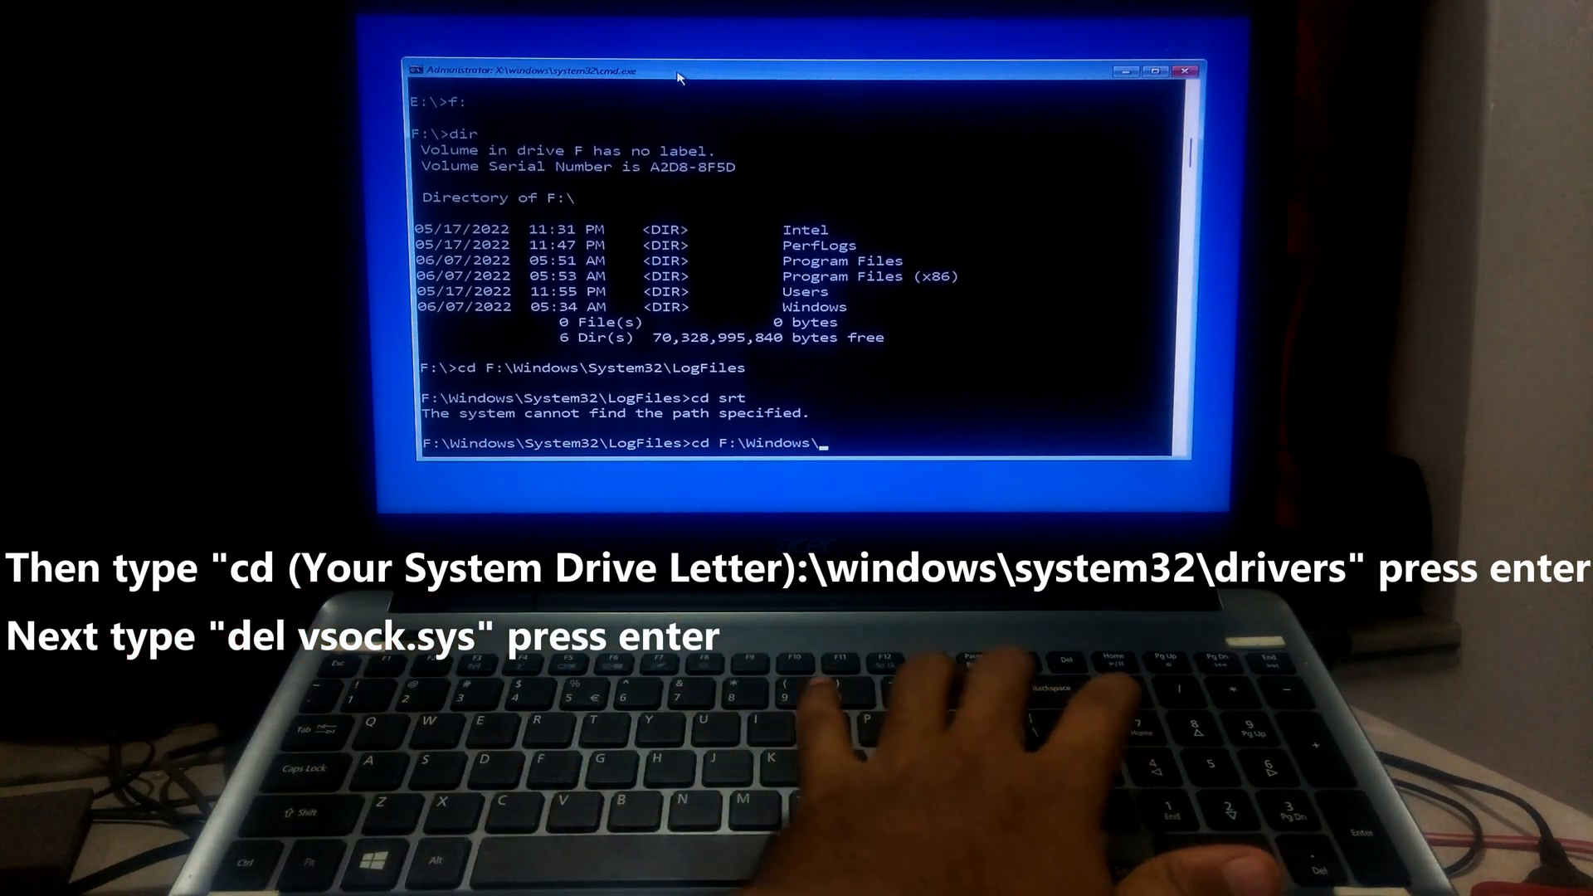
text(System32\)
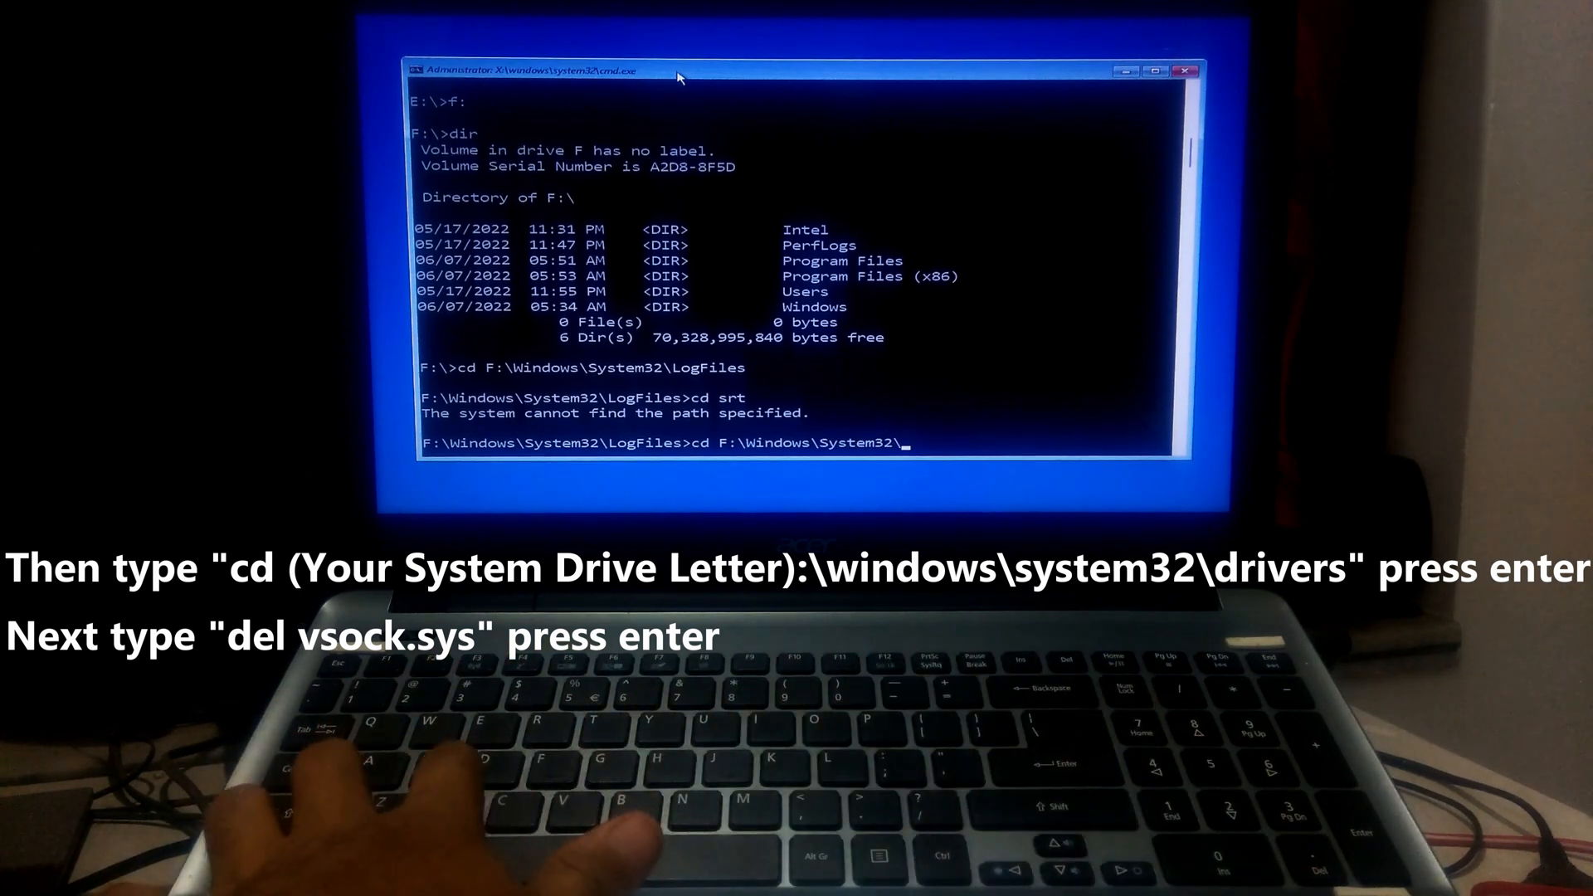
text(Drivers)
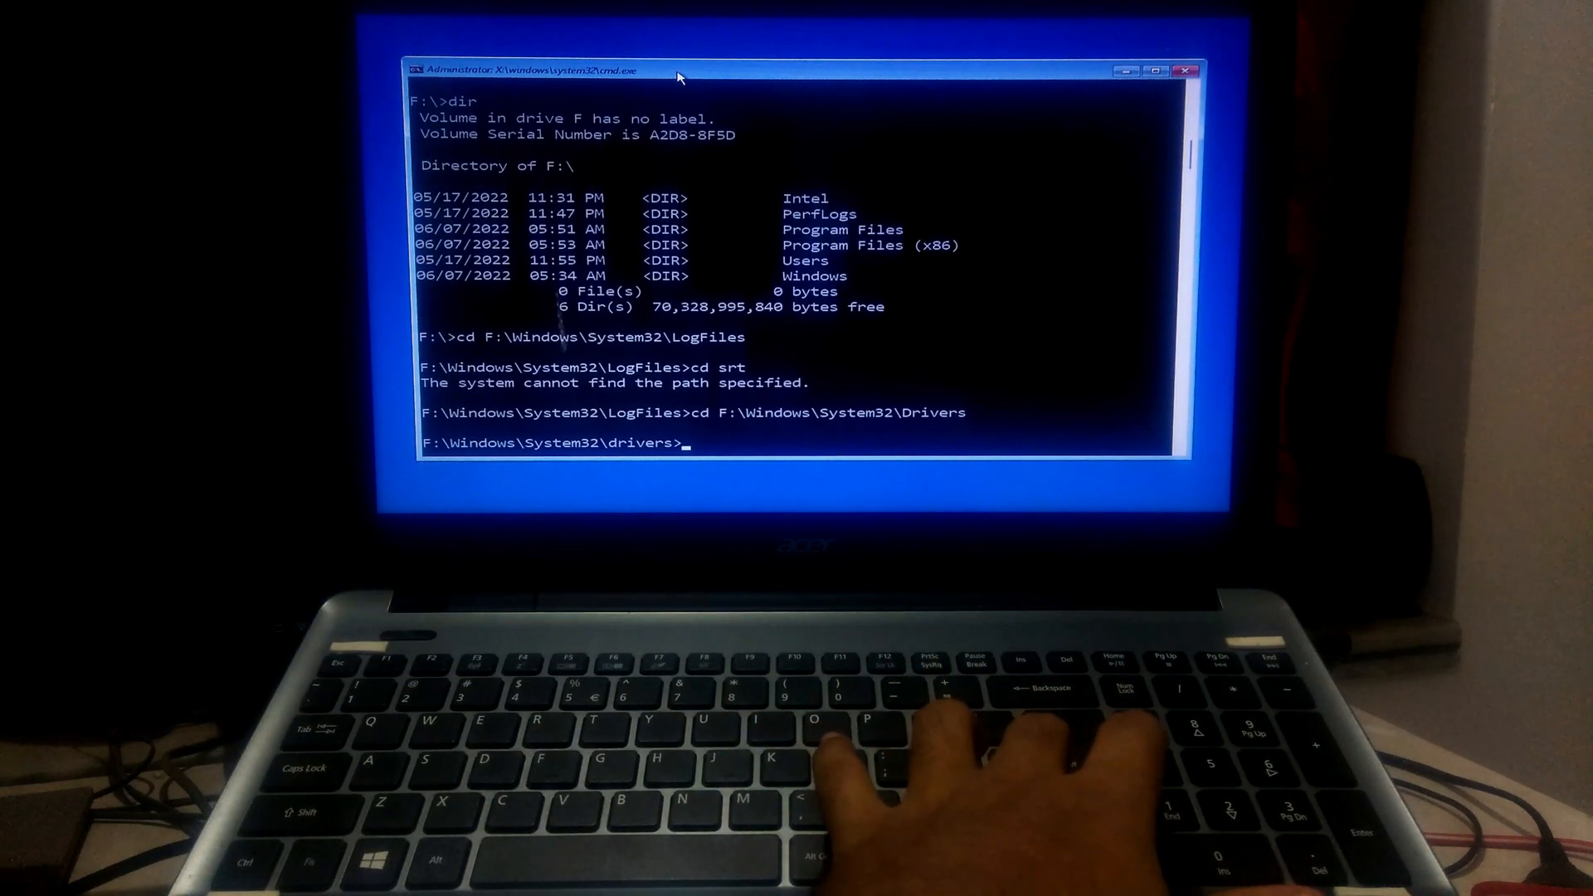
text(de)
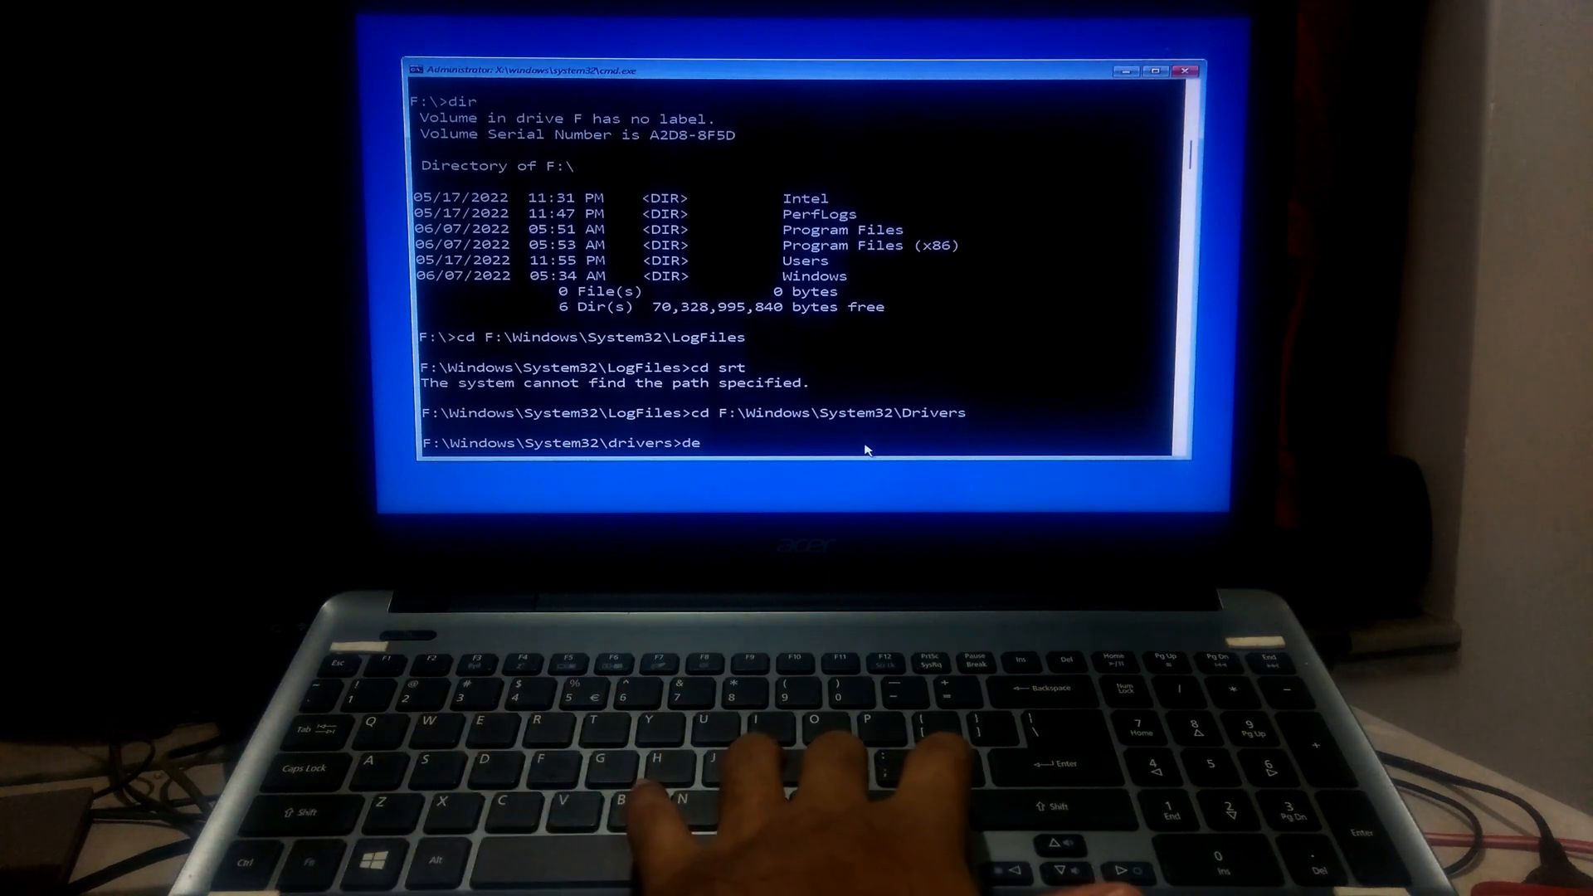
text(lvsock)
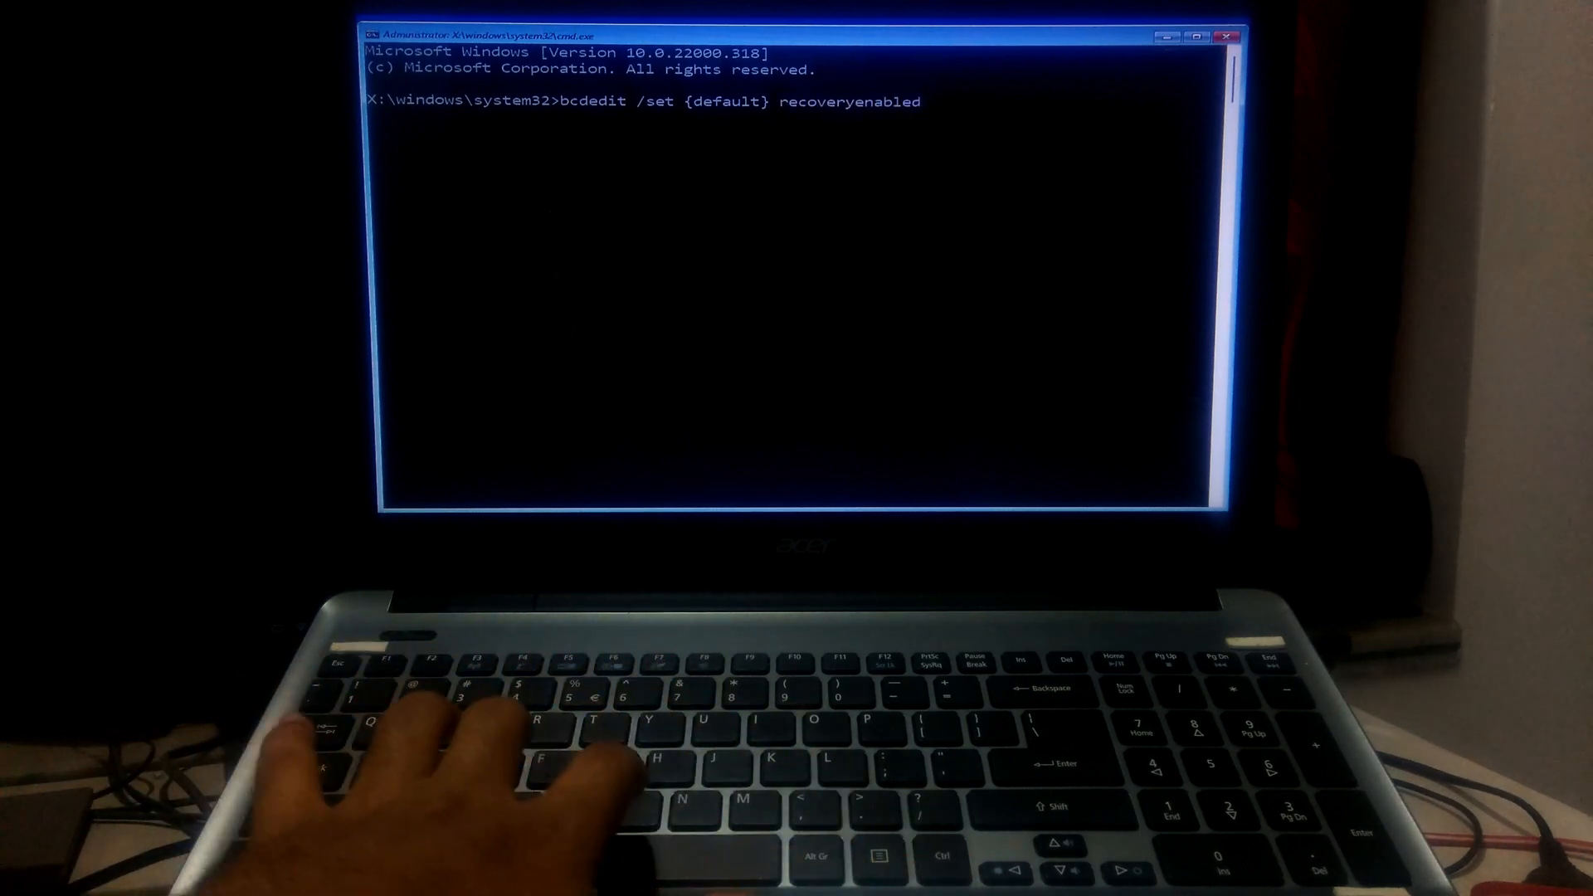
Step: Run bcdedit /set {default} recoveryenabled No to disable automatic recovery
text(No)
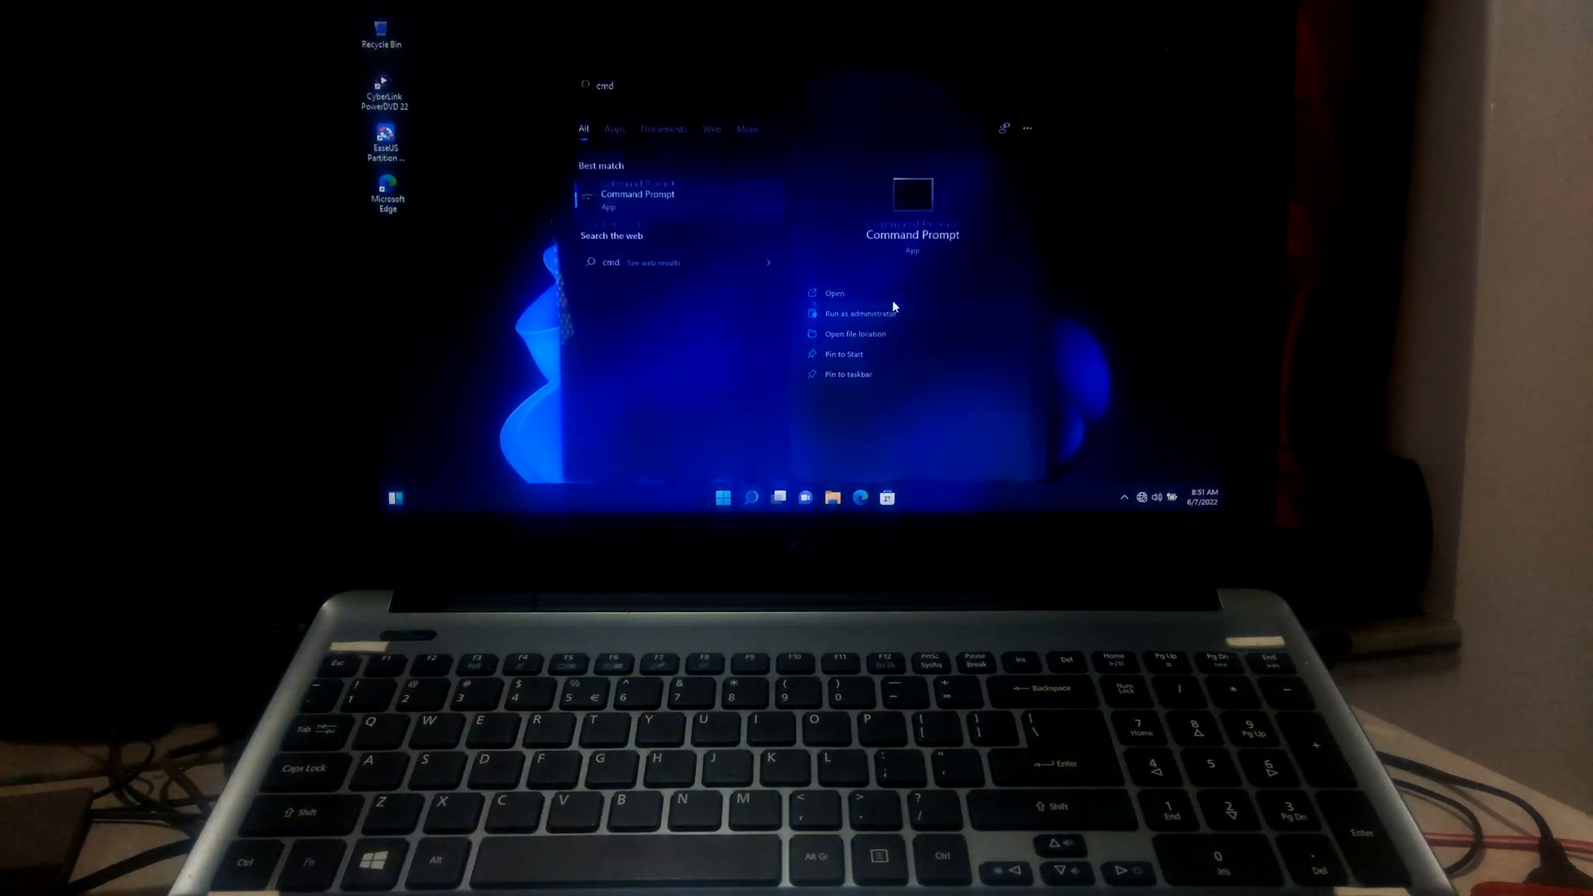
Step: Run Command Prompt as administrator and begin bcdedit /set {default} recoveryenabled Yes
click(858, 314)
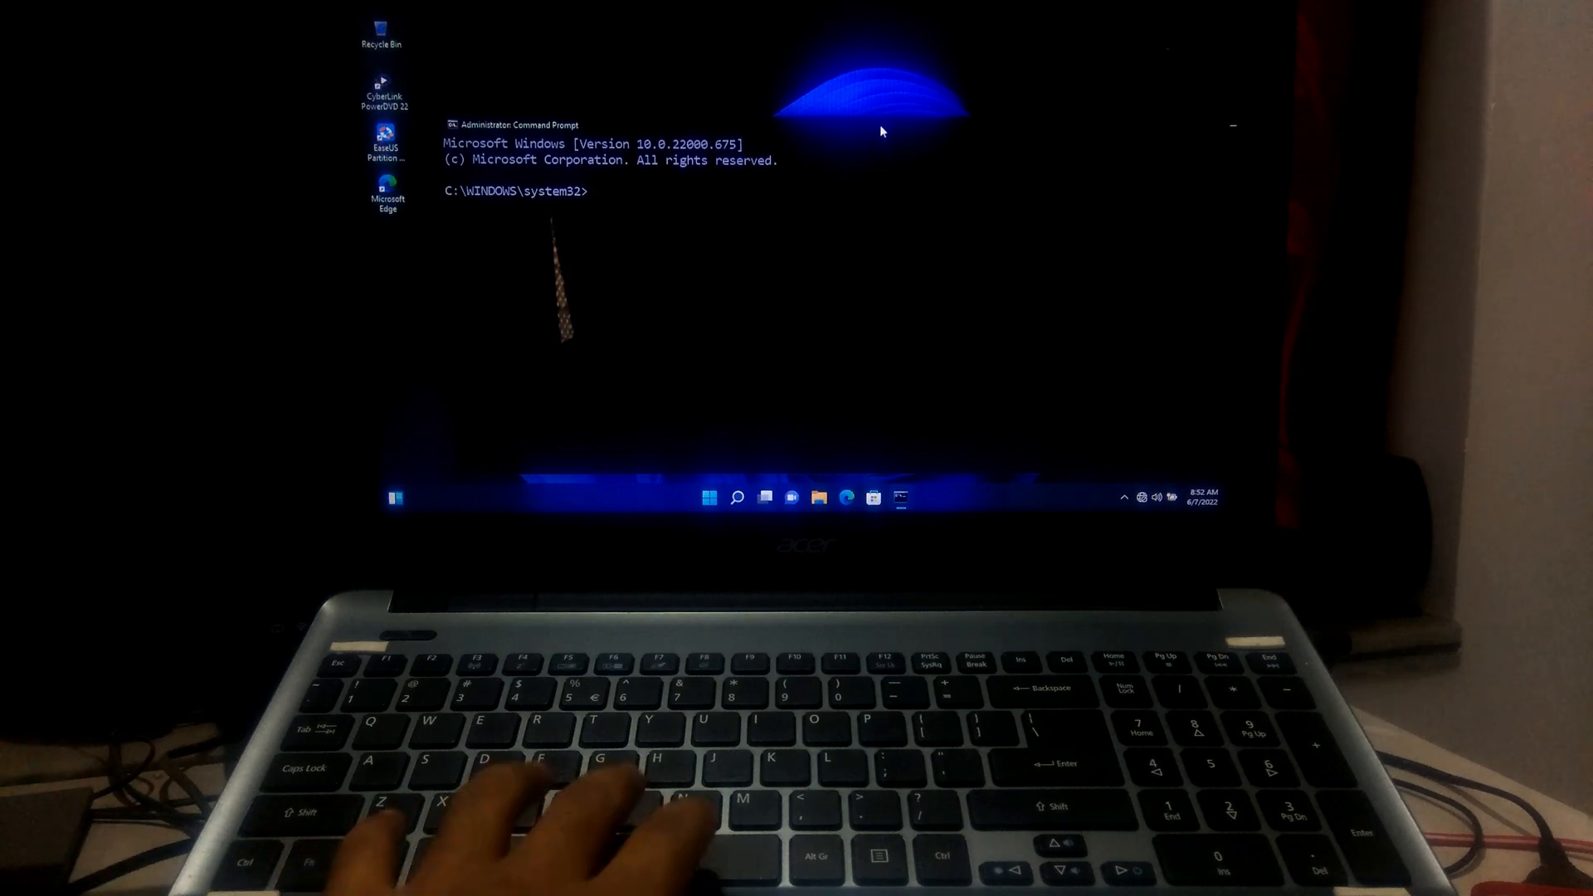
text(bcdedit /set {default)
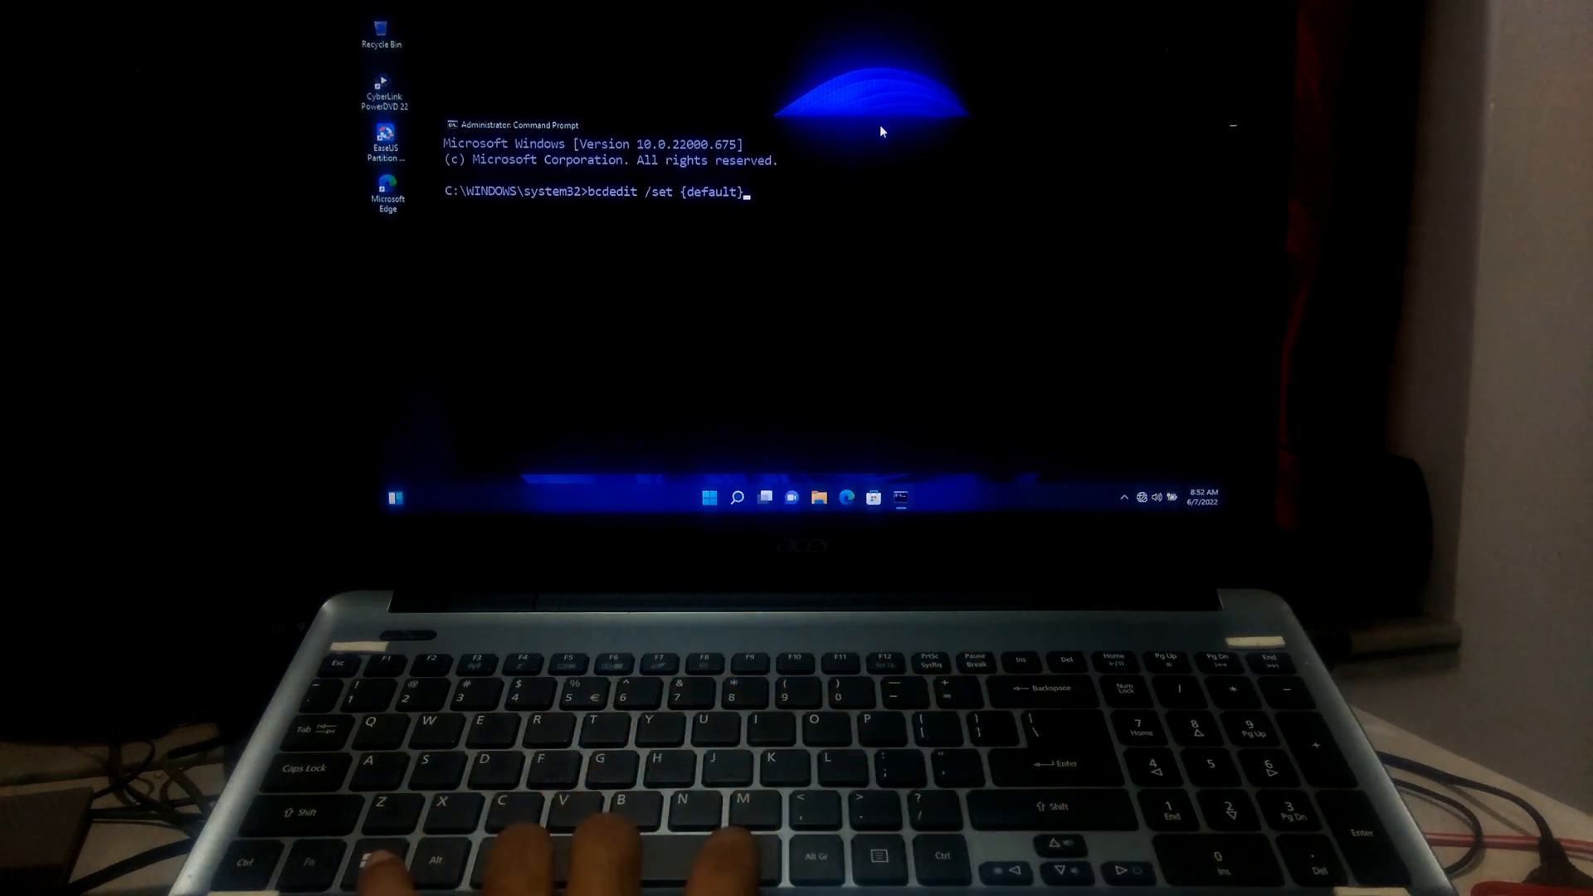
text(recoveryen)
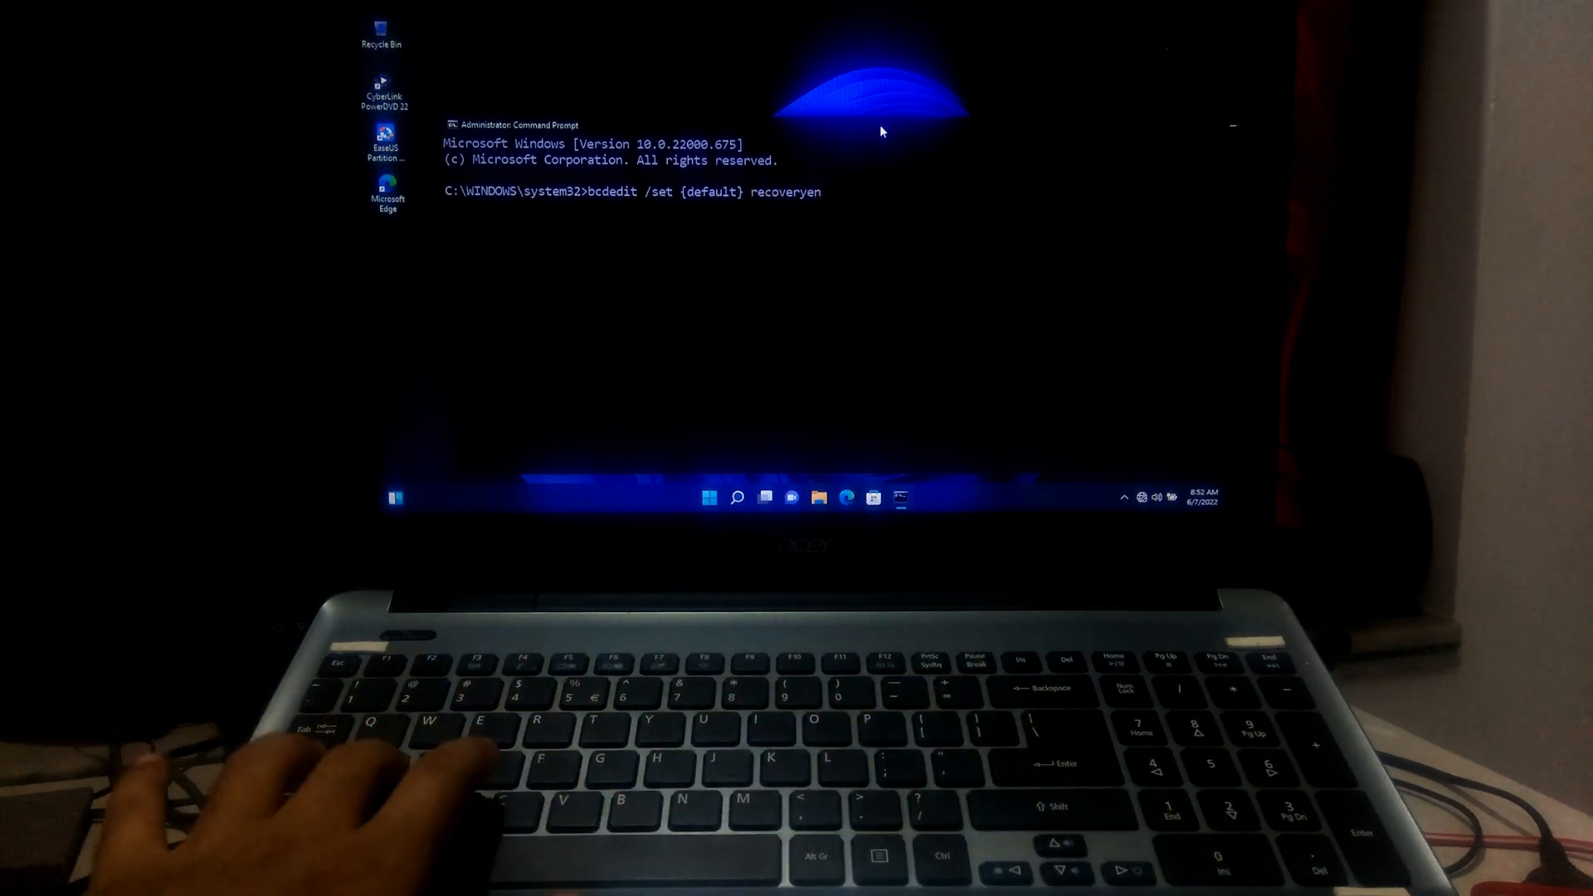